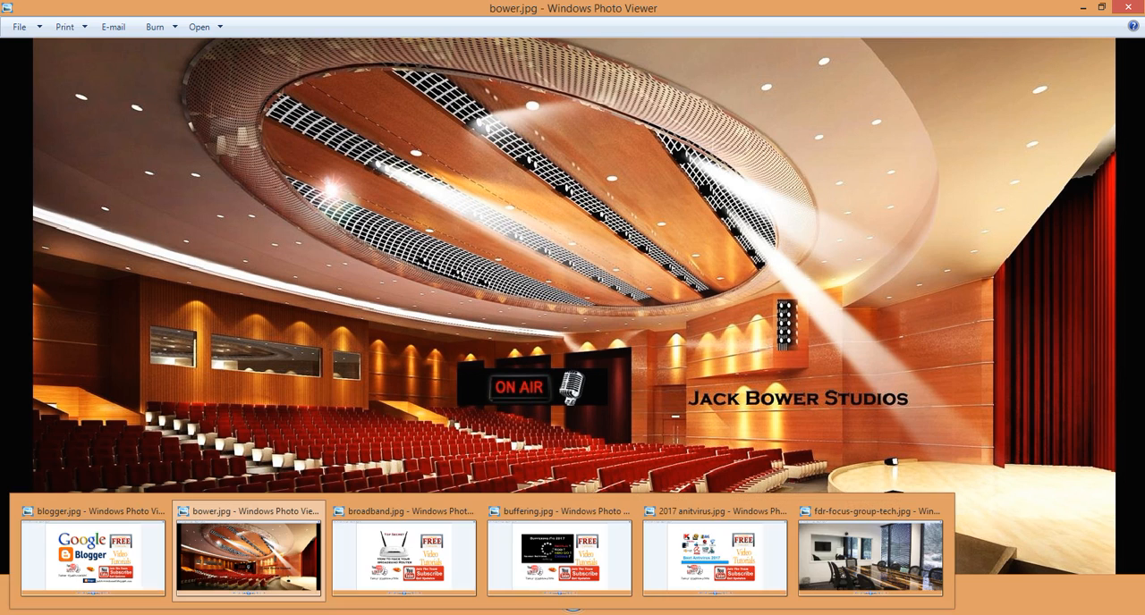
# Step: View the Blogger thumbnail, then the fdr-focus-group-tech.jpg conference room photo, closing each window
pyautogui.click(93, 558)
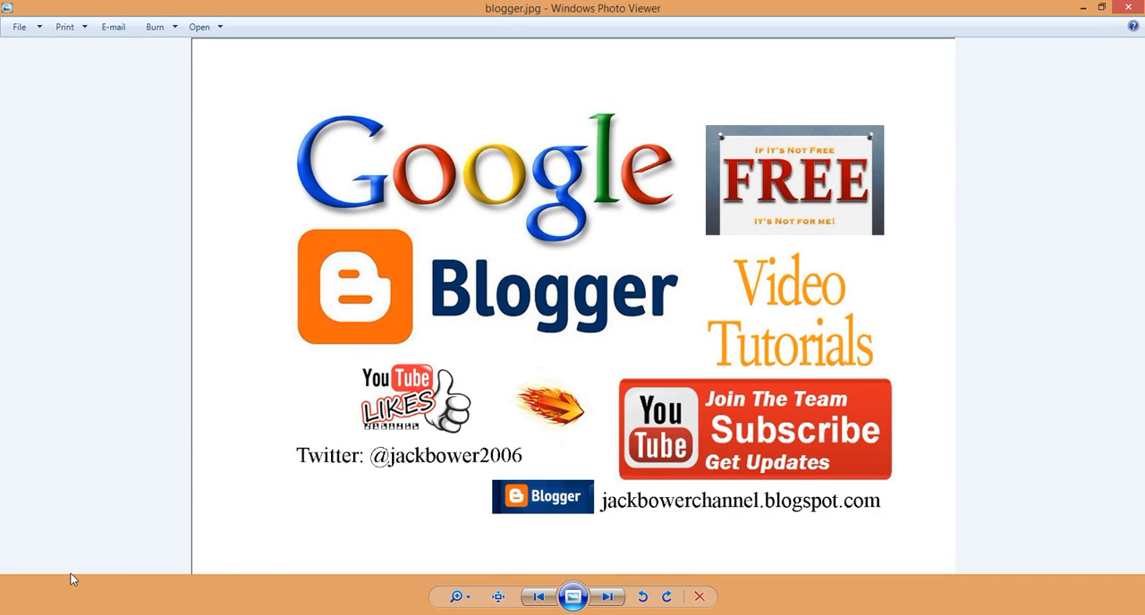
pyautogui.moveTo(611, 510)
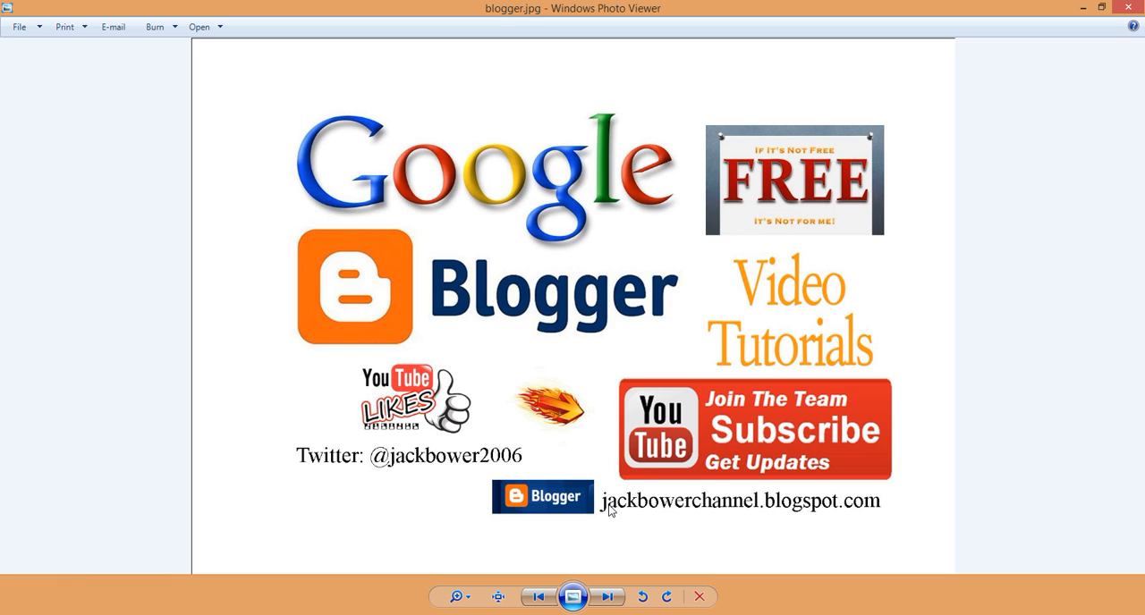
pyautogui.moveTo(634, 524)
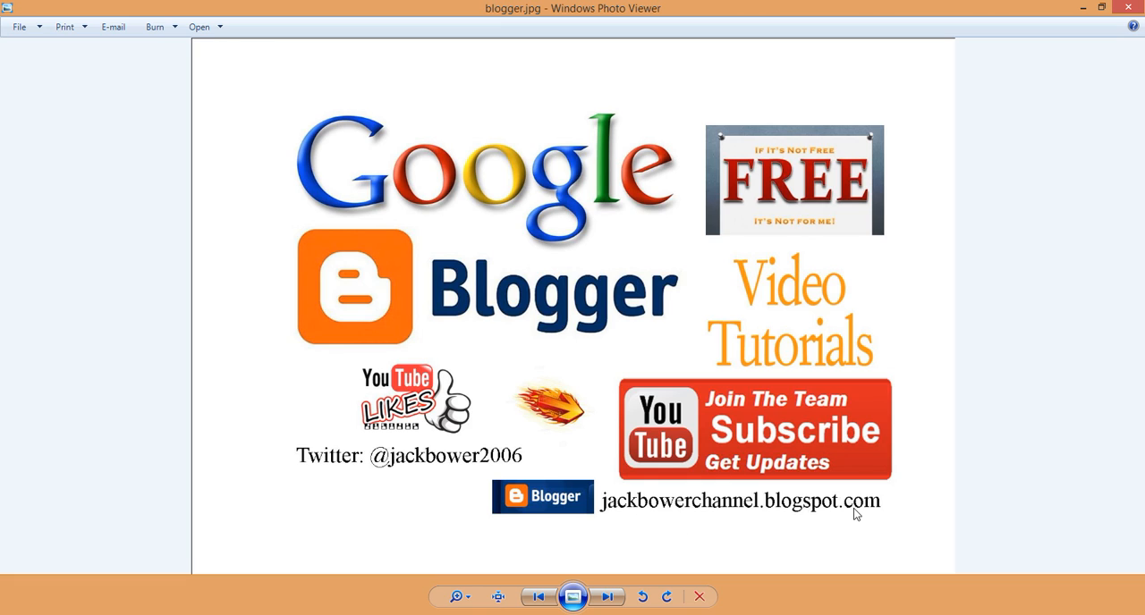
pyautogui.moveTo(860, 514)
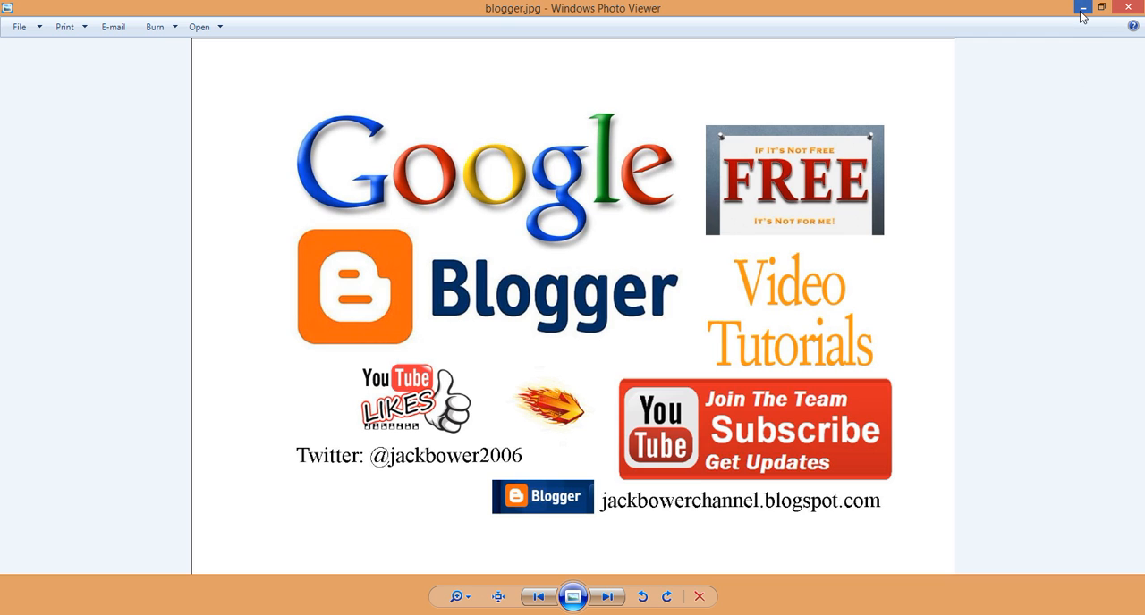
pyautogui.click(607, 597)
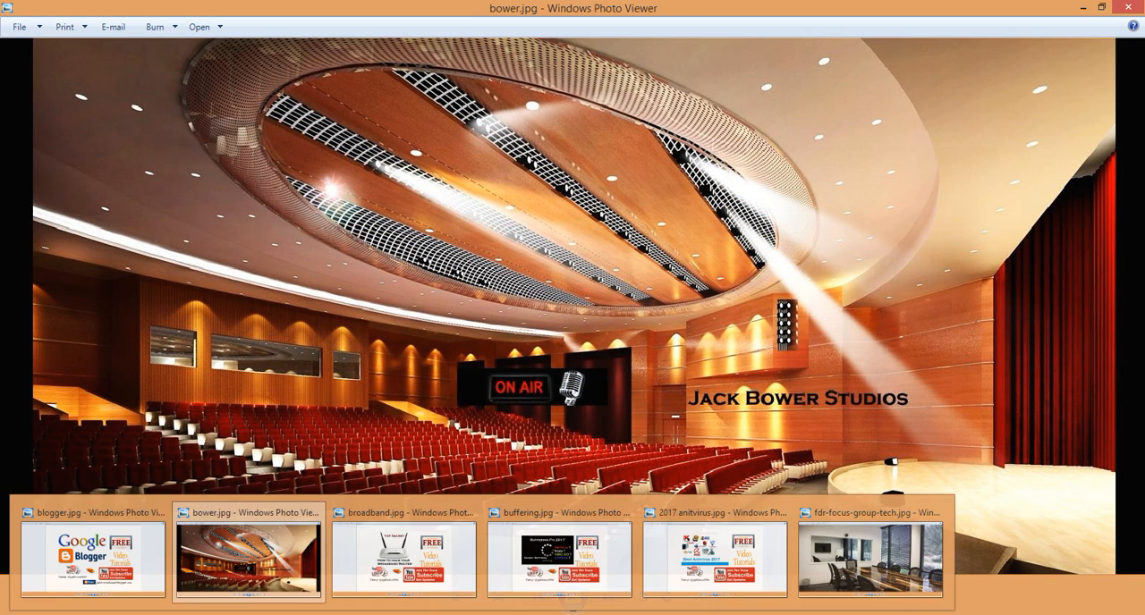
pyautogui.click(714, 558)
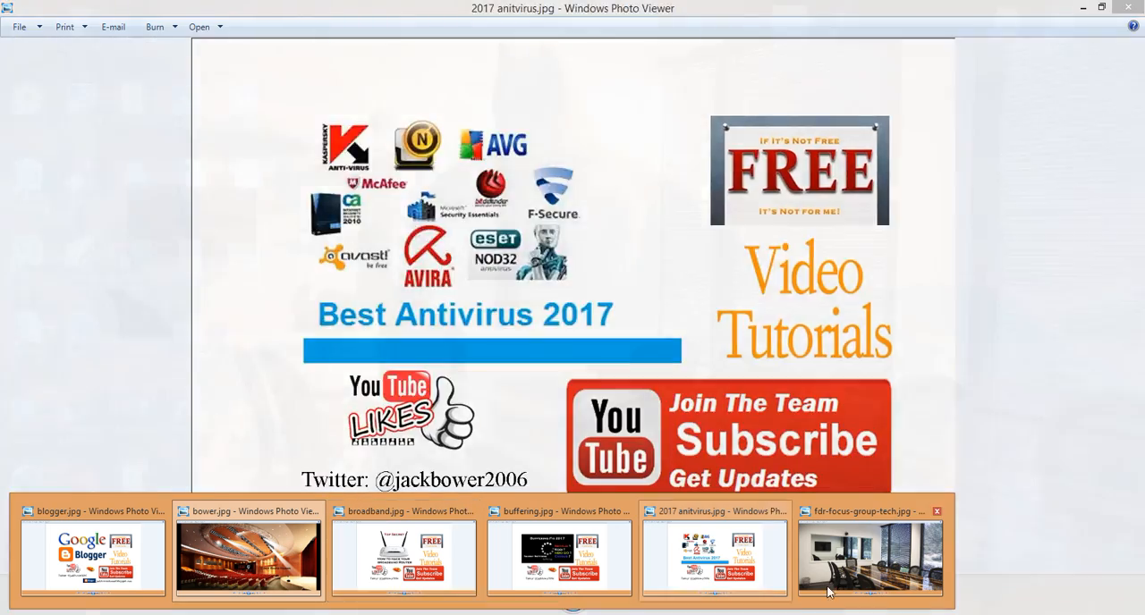
pyautogui.click(869, 559)
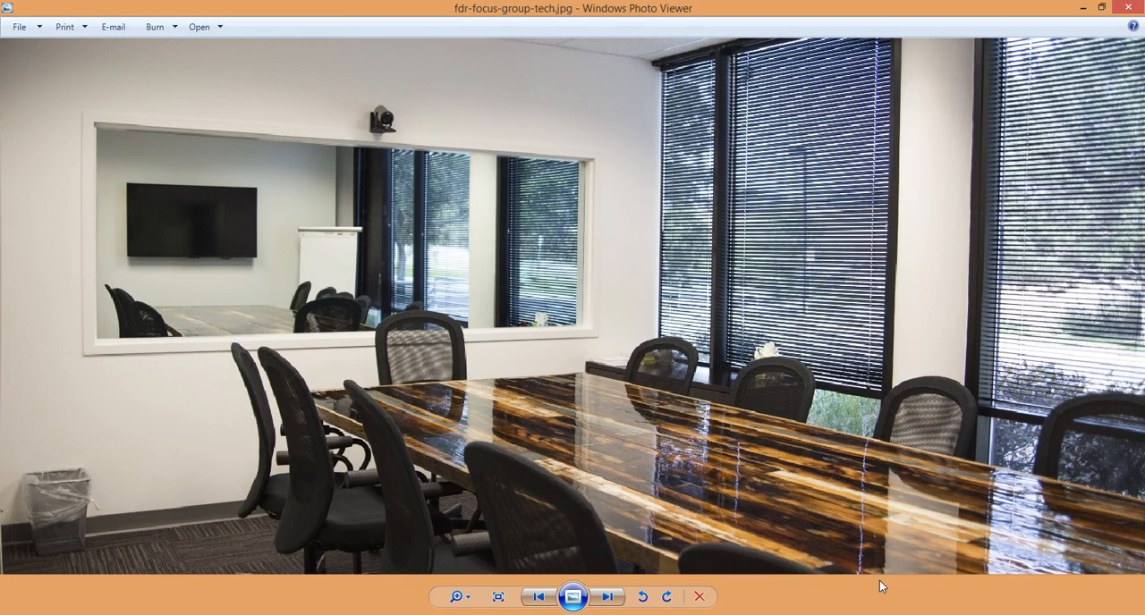
pyautogui.moveTo(778, 480)
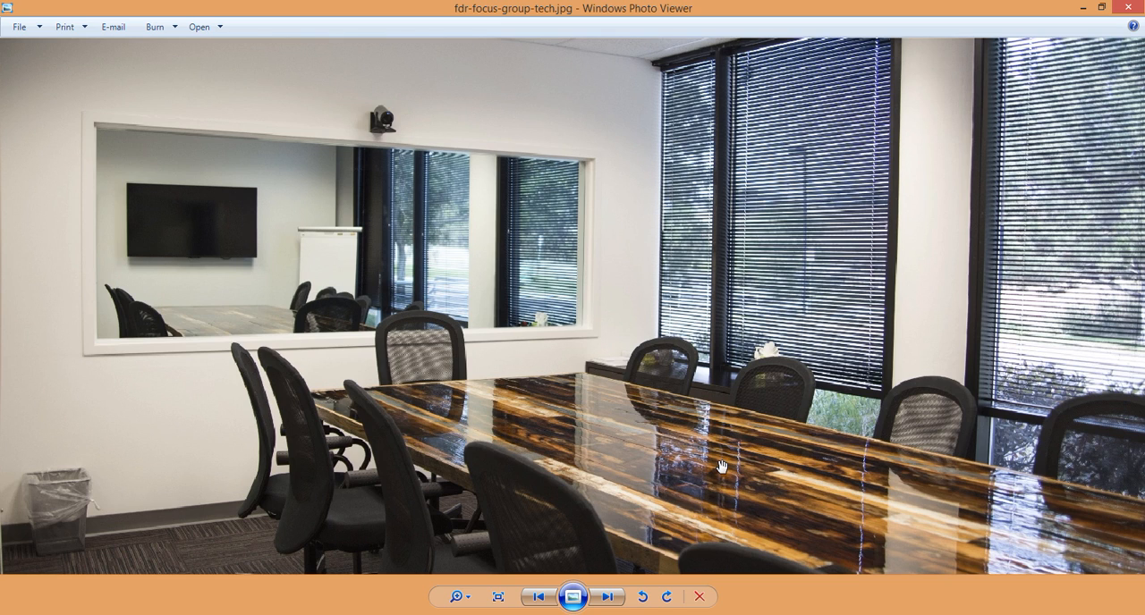
pyautogui.moveTo(717, 460)
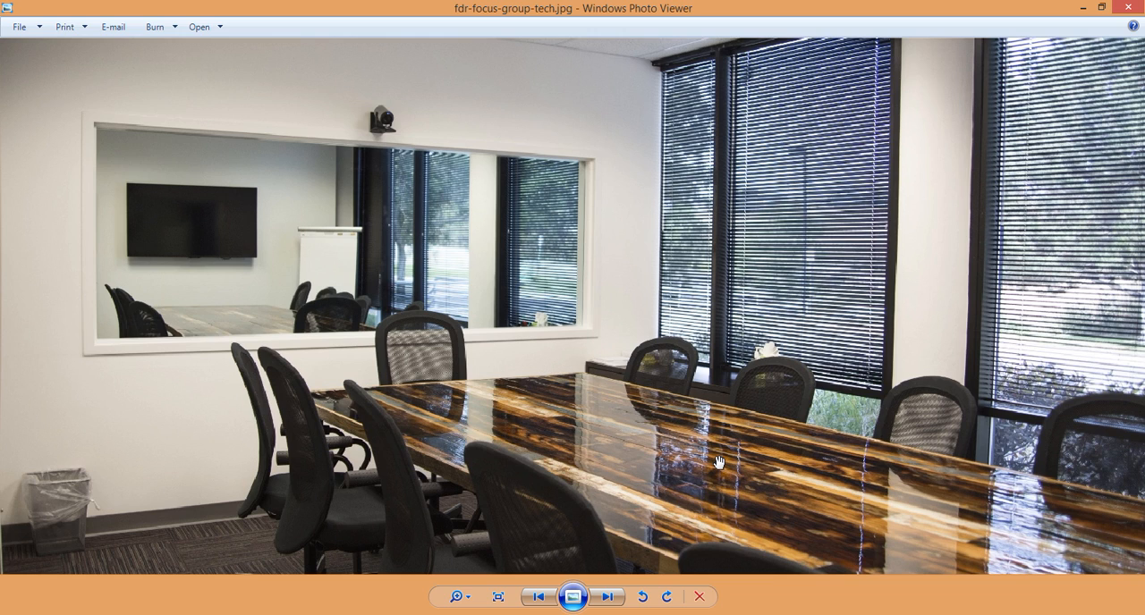
pyautogui.moveTo(821, 539)
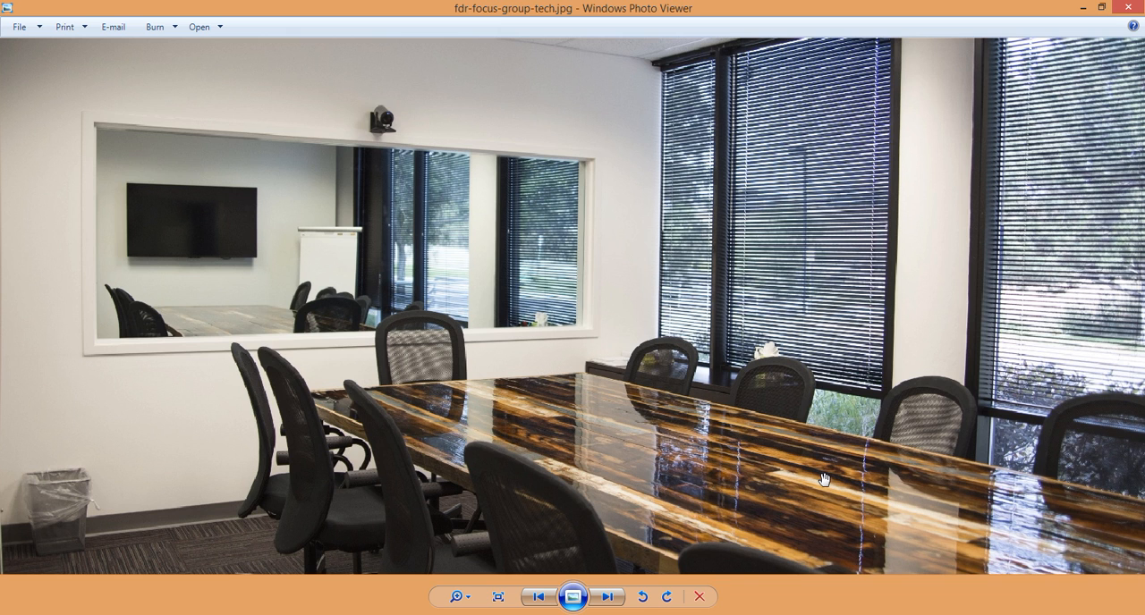
pyautogui.moveTo(914, 364)
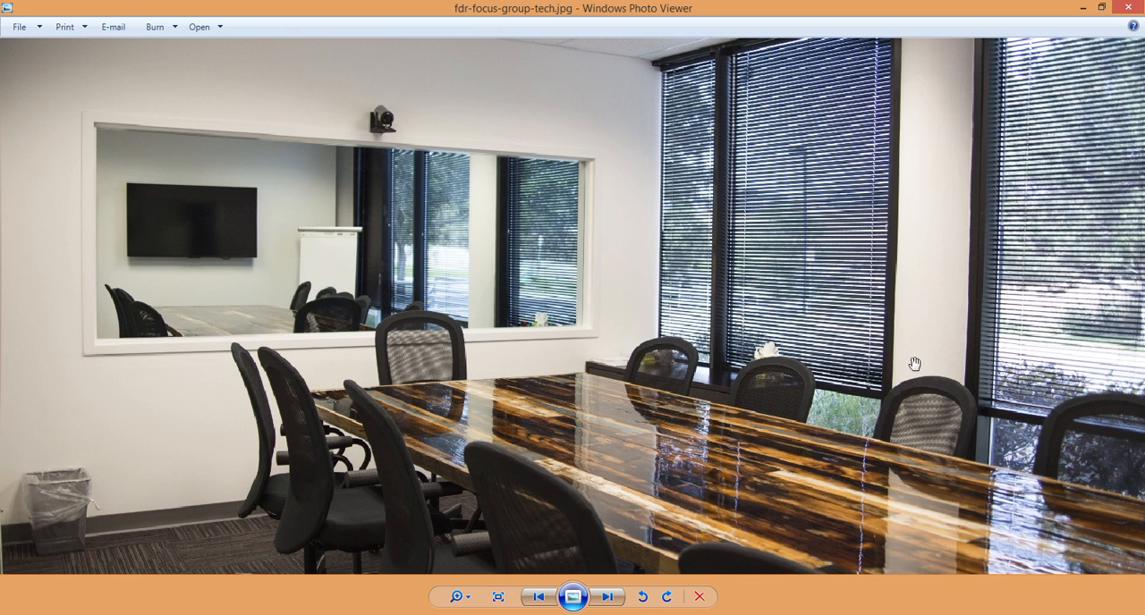
pyautogui.click(608, 597)
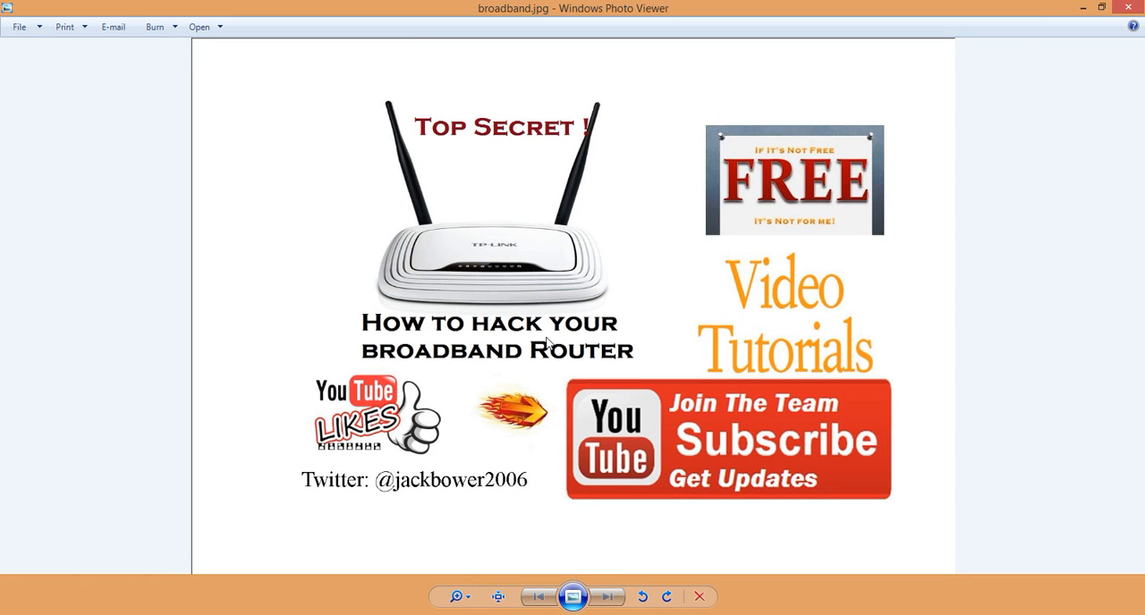
pyautogui.moveTo(543, 265)
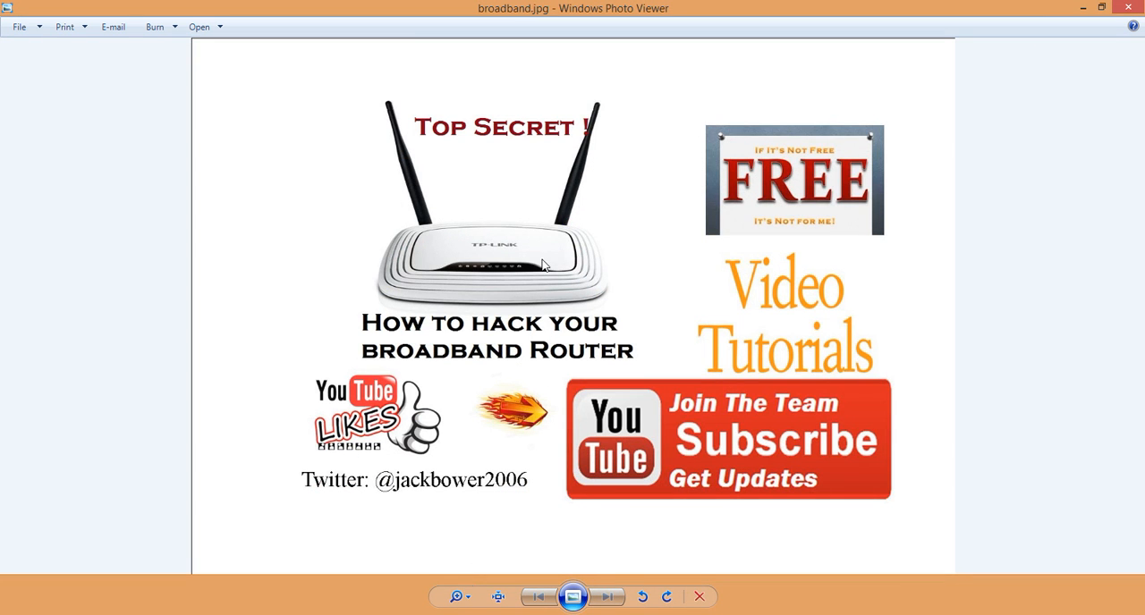
pyautogui.moveTo(491, 370)
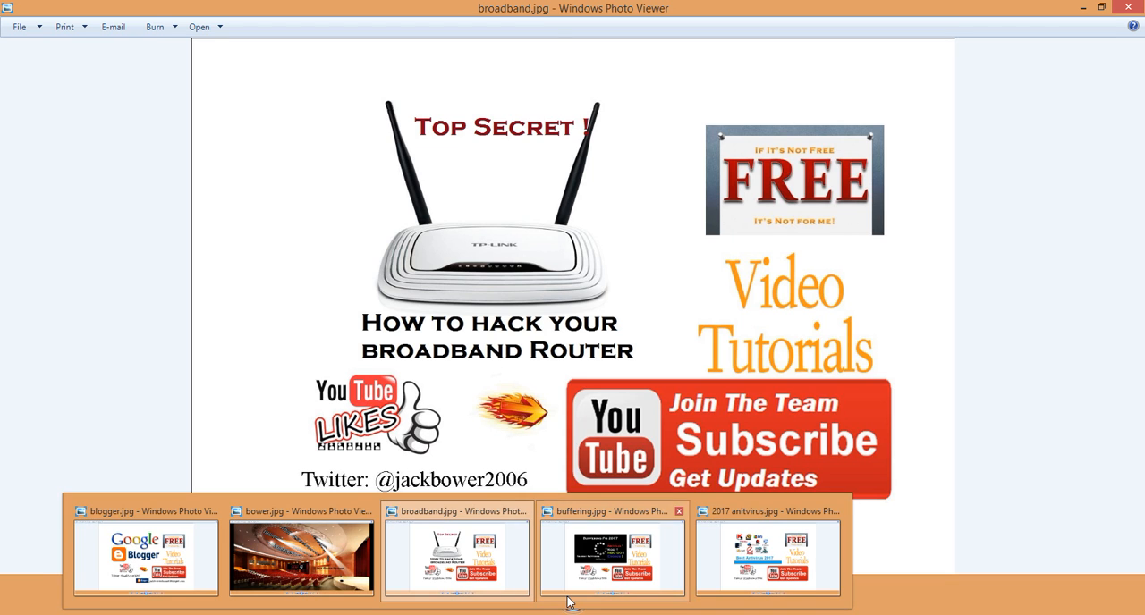
# Step: Switch the viewer to buffering.jpg, then to 2017 anitvirus.jpg
pyautogui.click(613, 556)
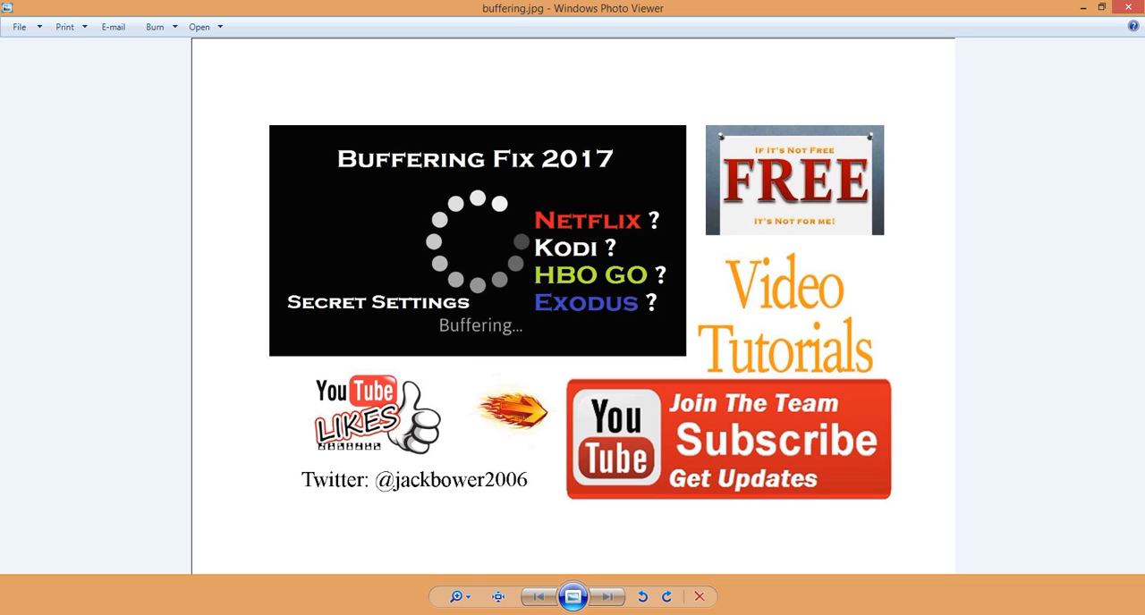
pyautogui.click(764, 554)
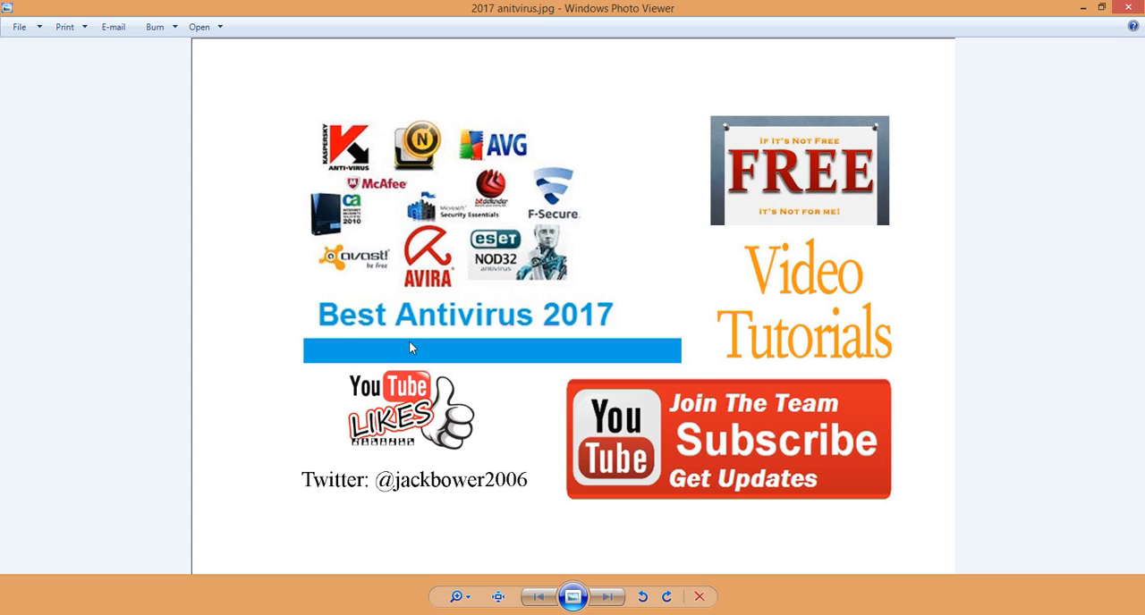
pyautogui.moveTo(343, 332)
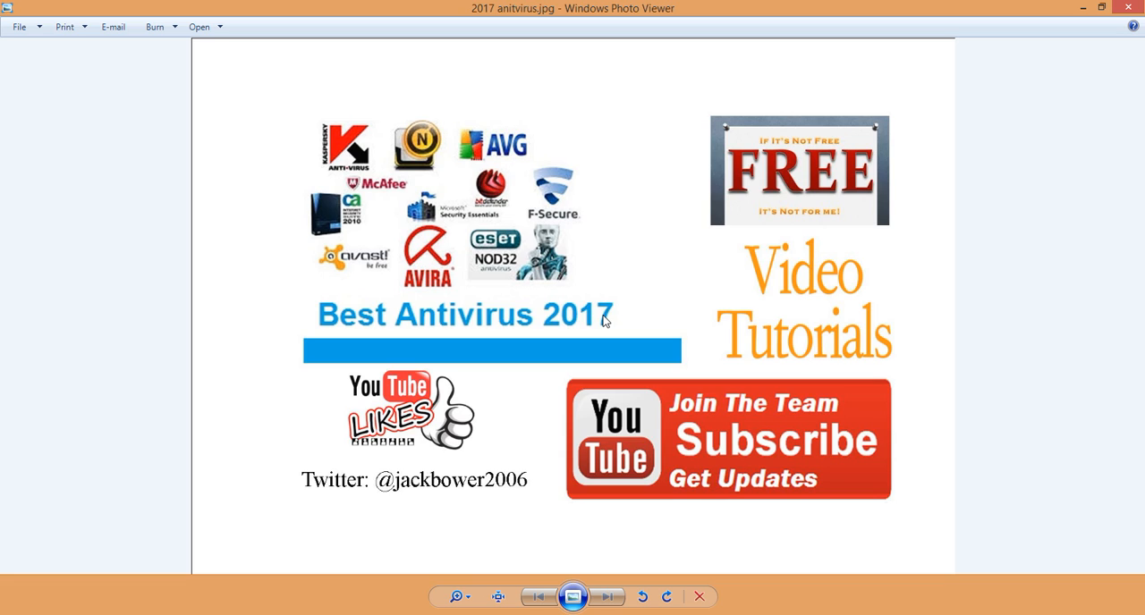
pyautogui.moveTo(526, 604)
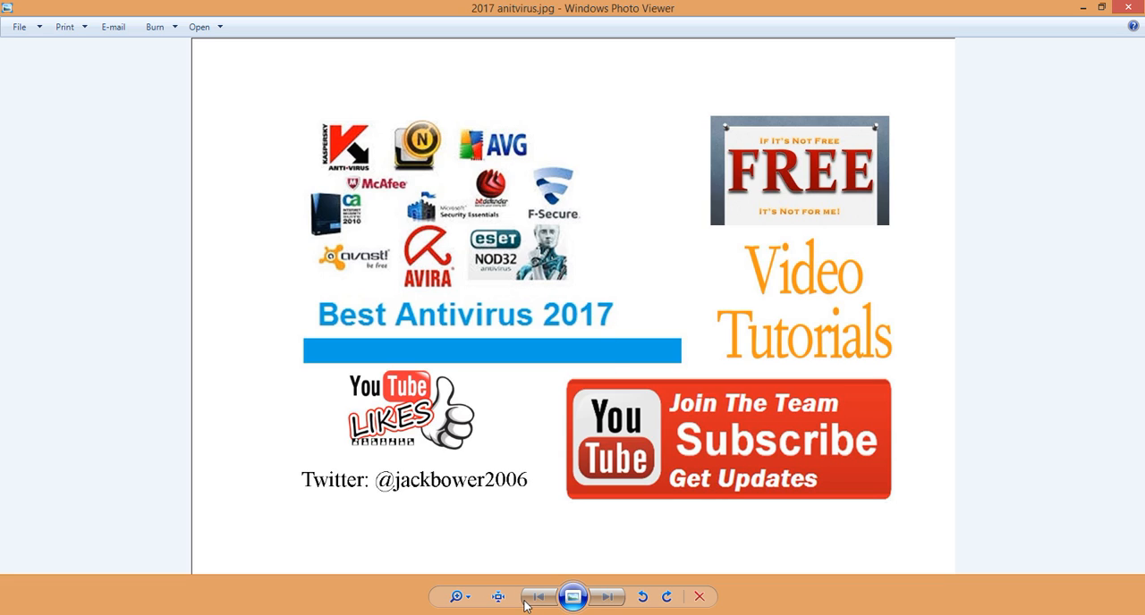
pyautogui.moveTo(533, 558)
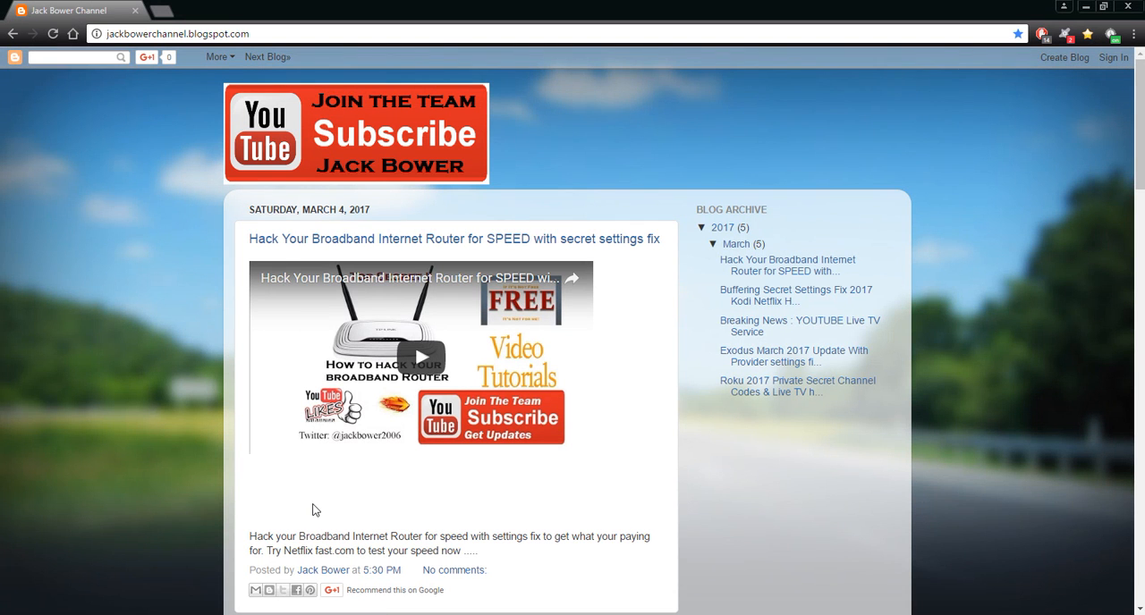
pyautogui.moveTo(338, 103)
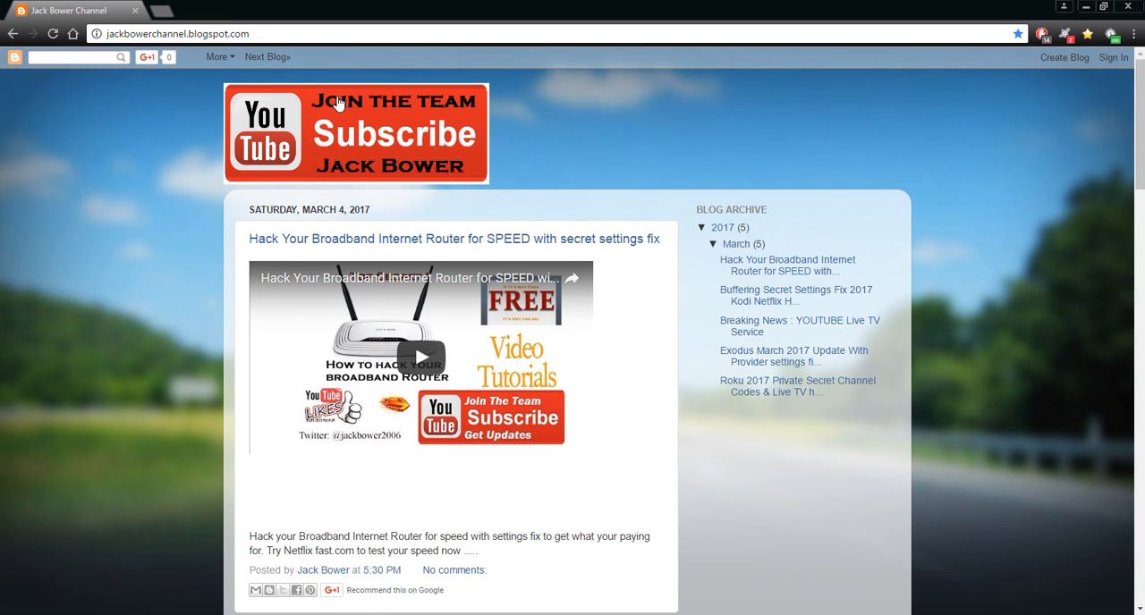
pyautogui.moveTo(206, 39)
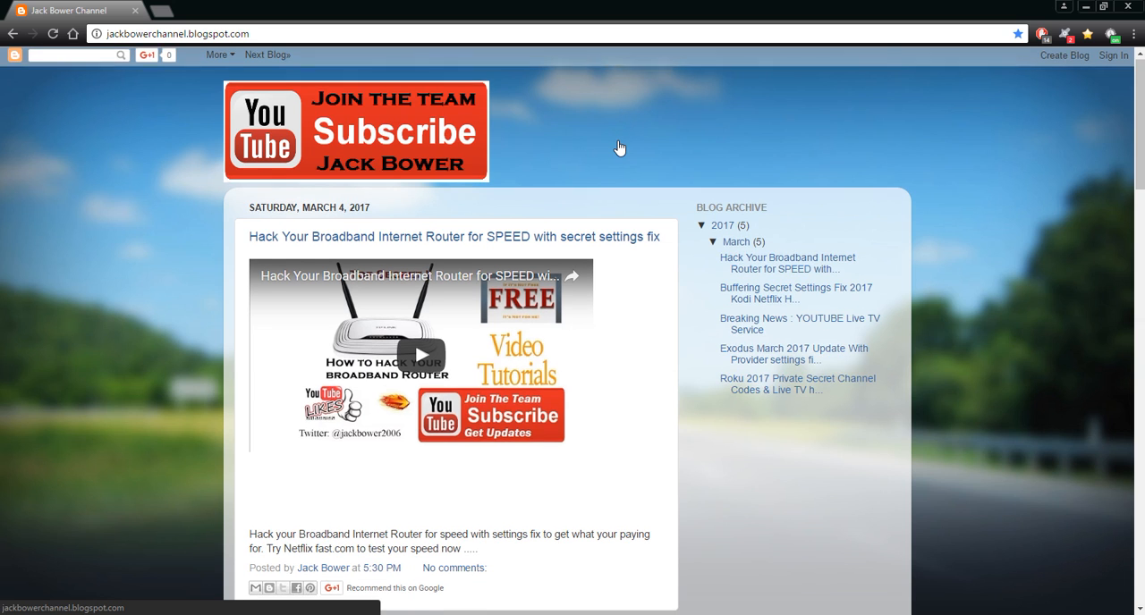
# Step: Play the router post's embedded video briefly, then pause it
pyautogui.scroll(-3)
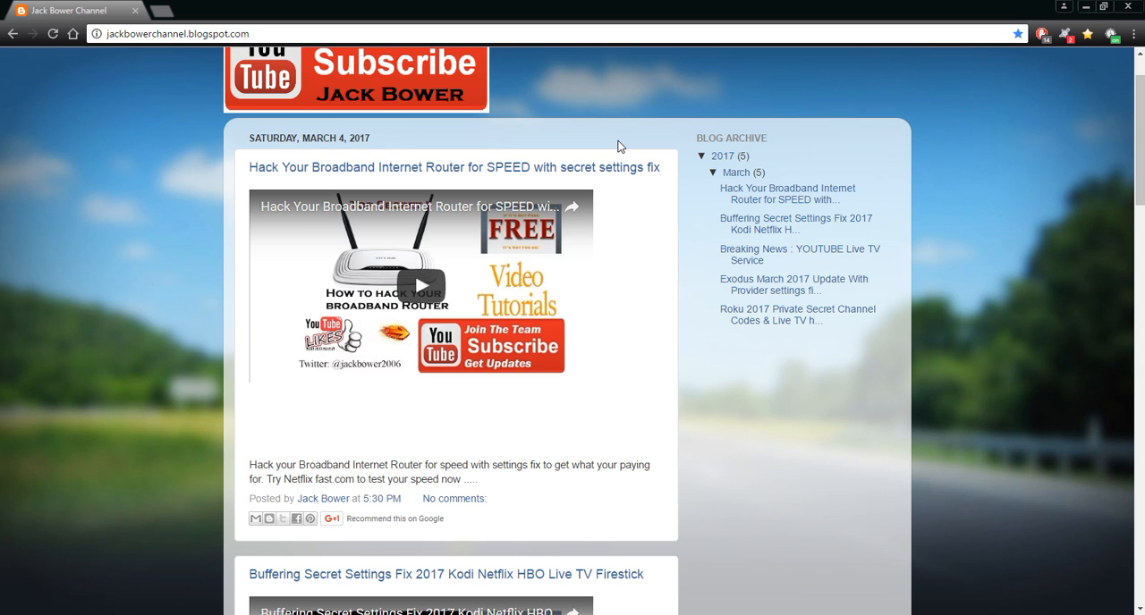
pyautogui.moveTo(382, 172)
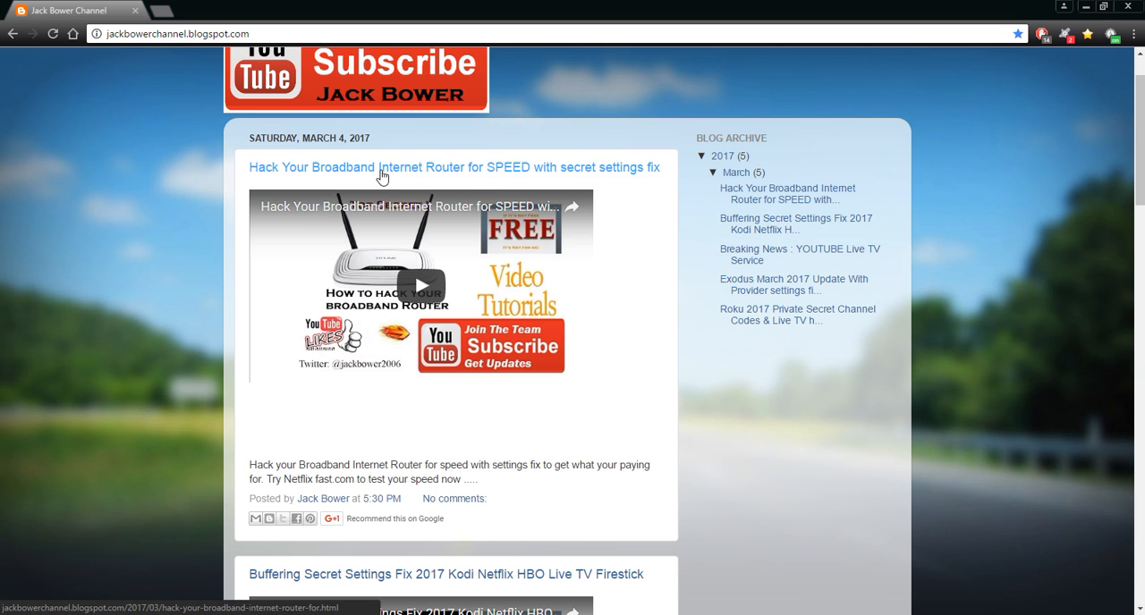
pyautogui.click(420, 285)
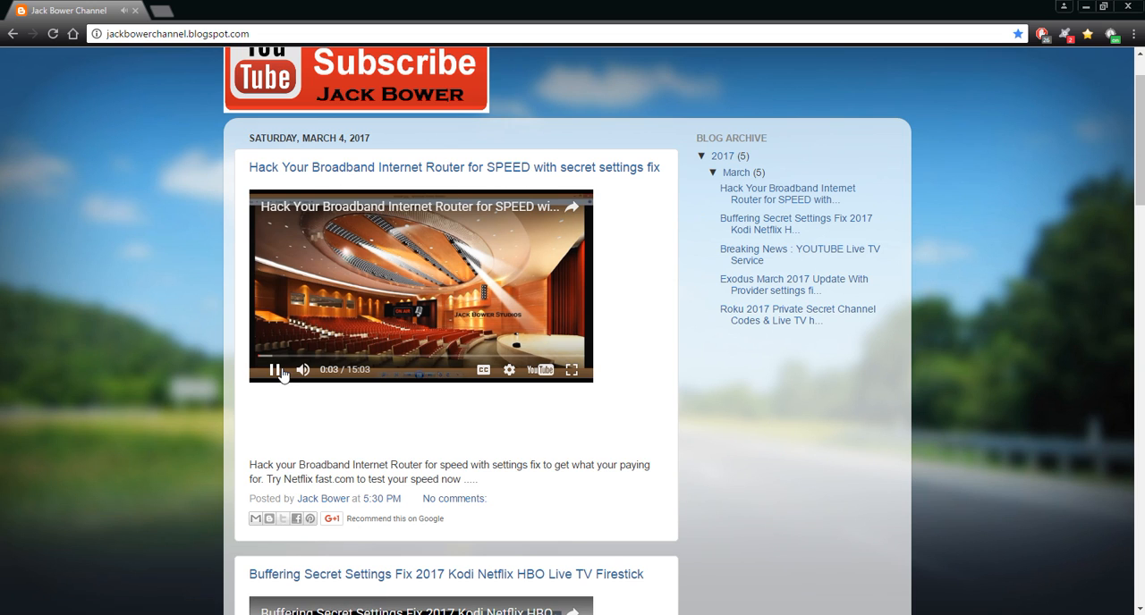
pyautogui.click(273, 369)
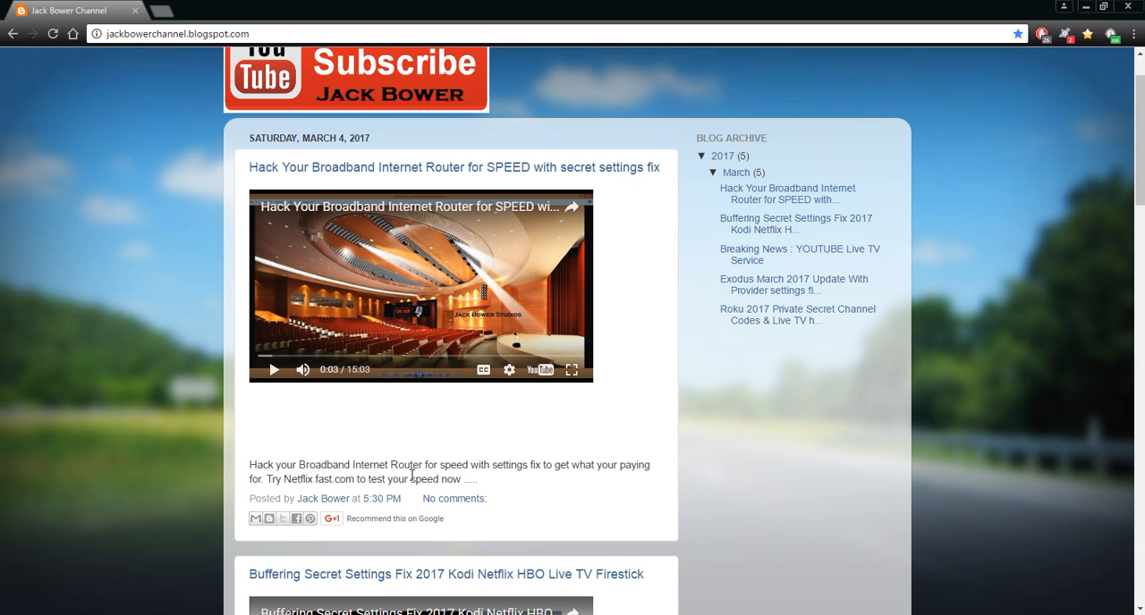
pyautogui.moveTo(575, 482)
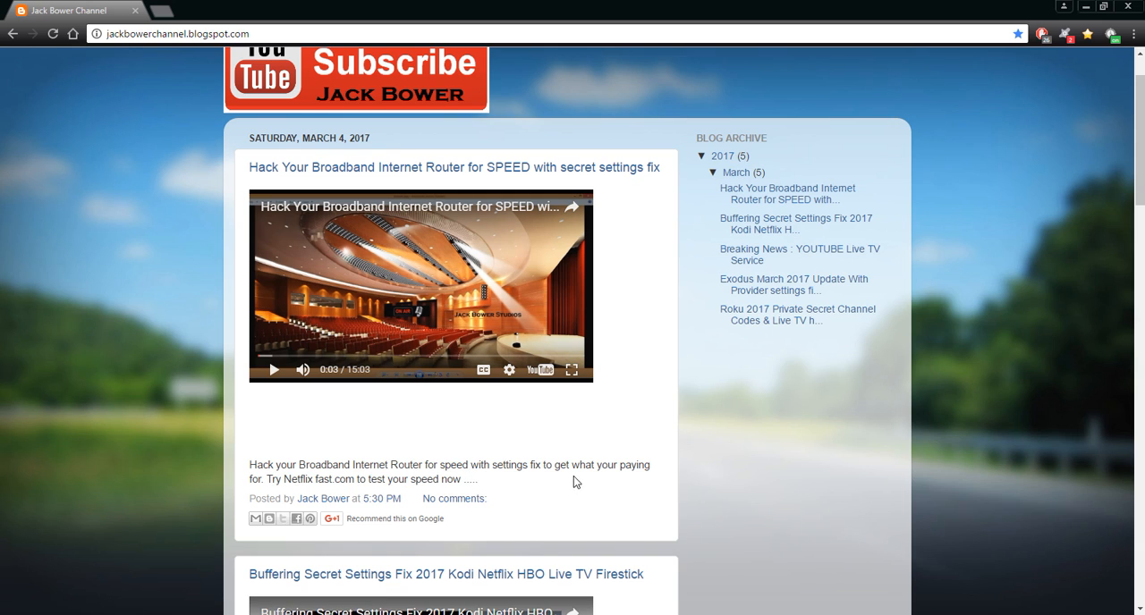
pyautogui.moveTo(590, 479)
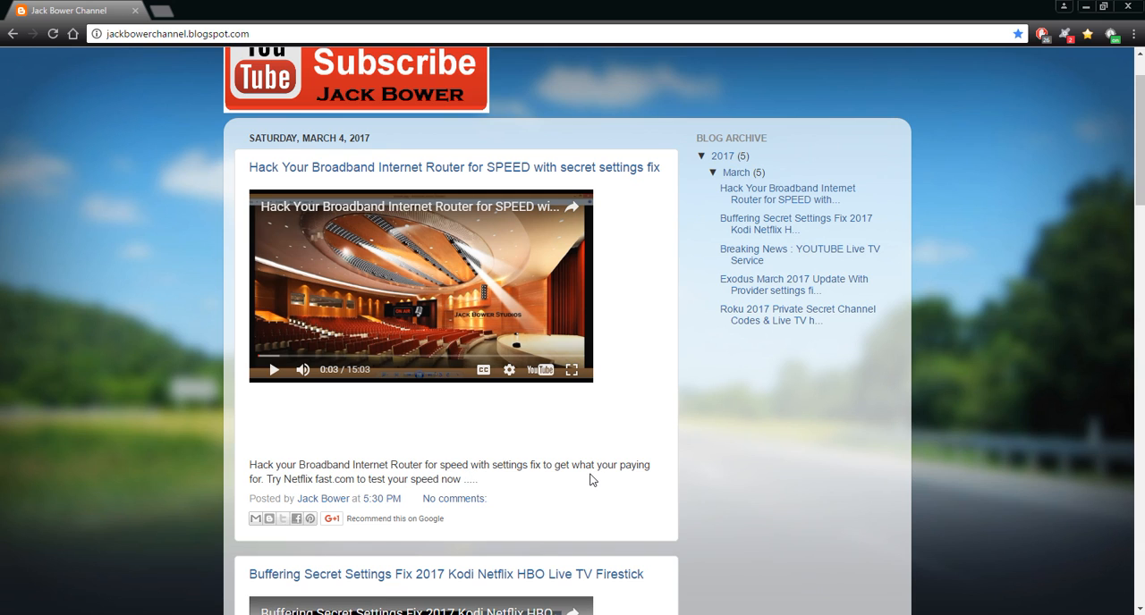
pyautogui.moveTo(341, 497)
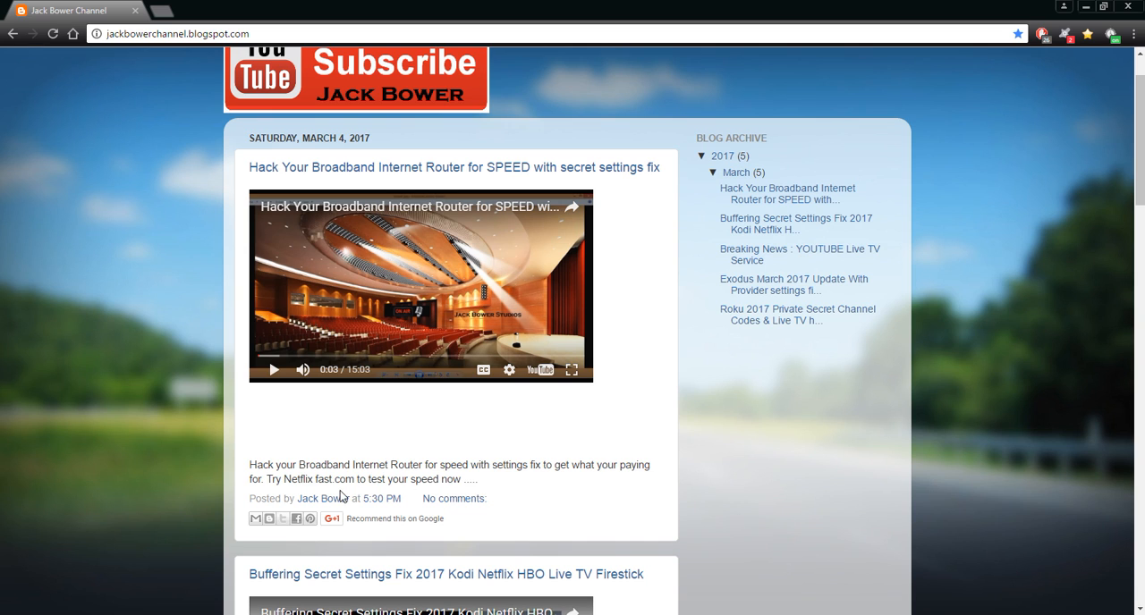
pyautogui.moveTo(560, 496)
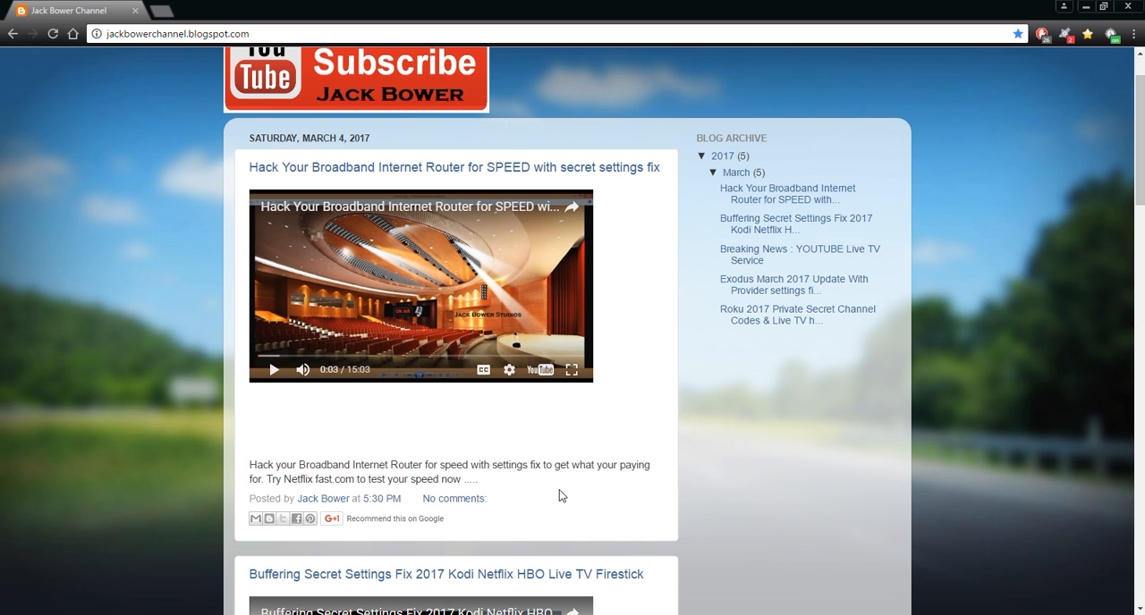
# Step: Play the Buffering Secret Settings Fix 2017 video, pause it at 0:03, and scroll to Breaking News
pyautogui.scroll(-3)
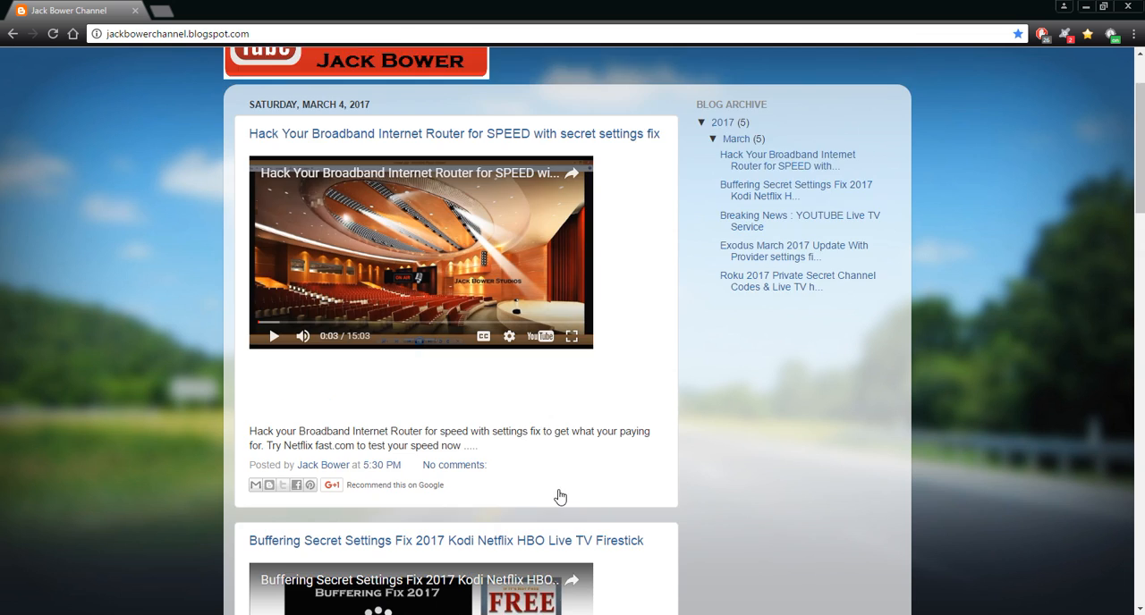
pyautogui.scroll(-3)
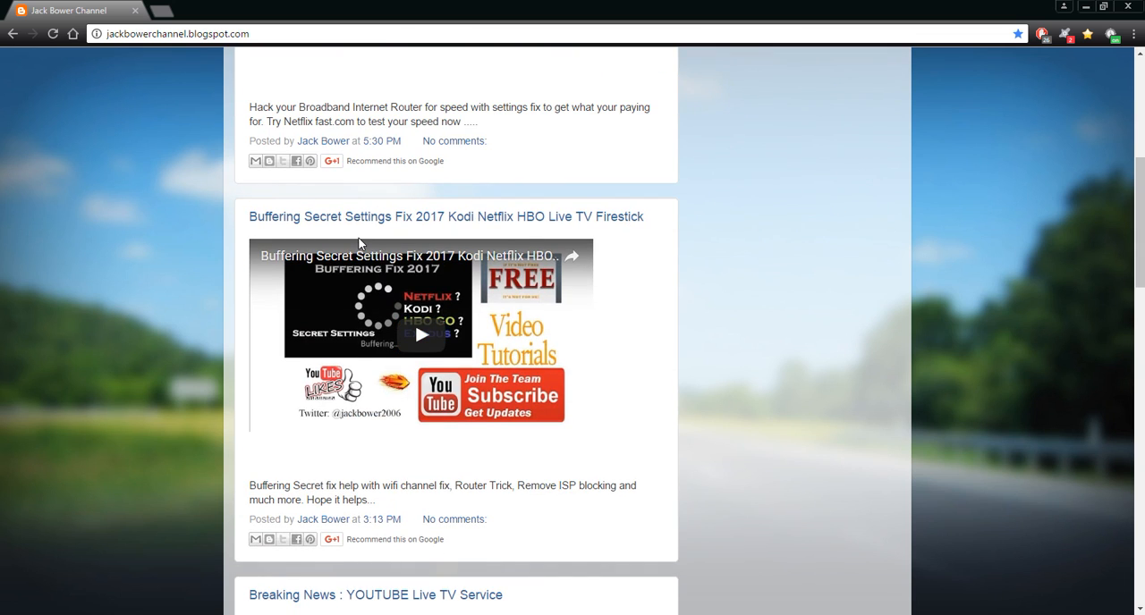
pyautogui.moveTo(539, 235)
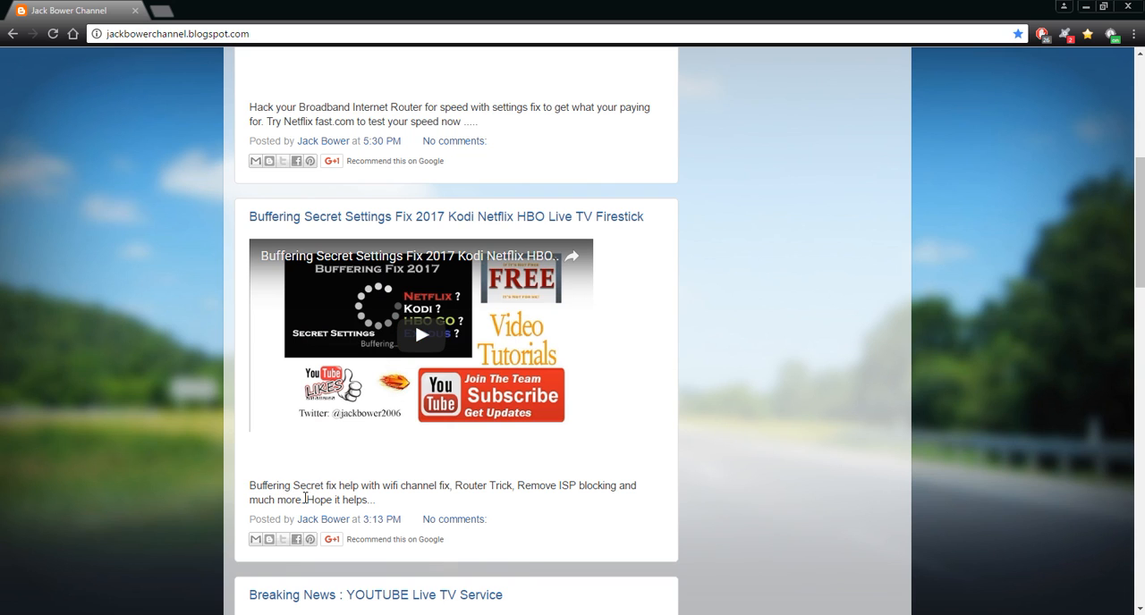
pyautogui.moveTo(291, 498)
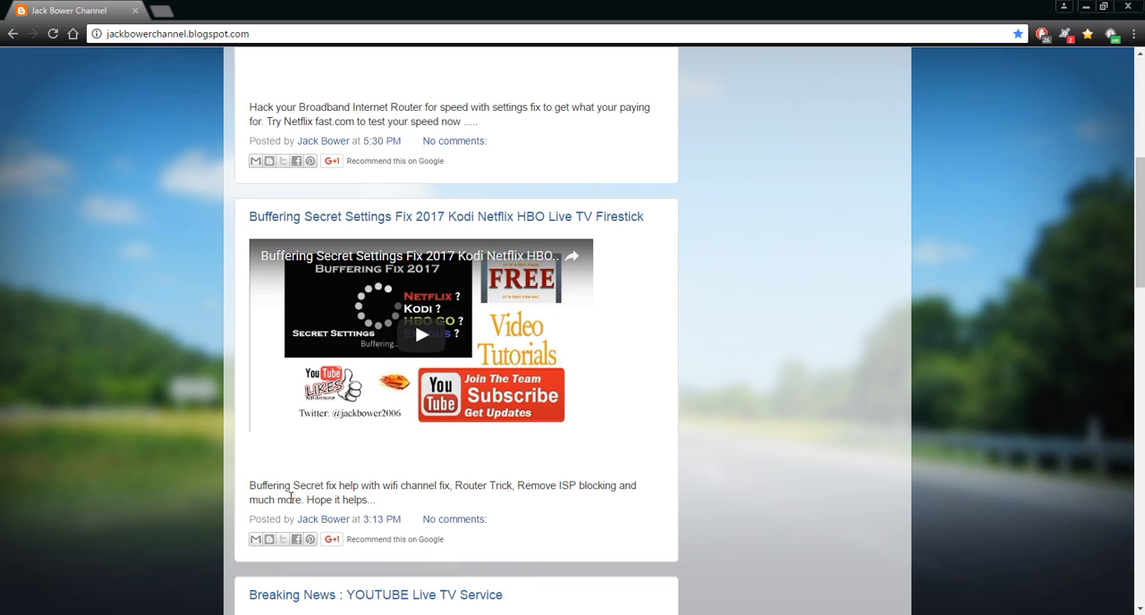
pyautogui.moveTo(455, 498)
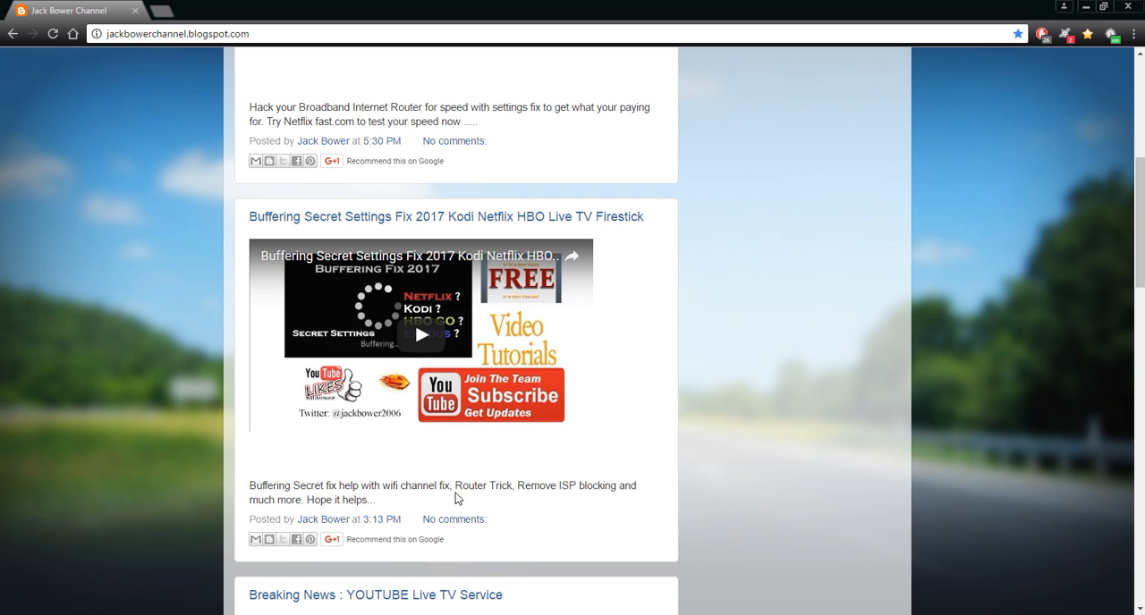
pyautogui.moveTo(547, 491)
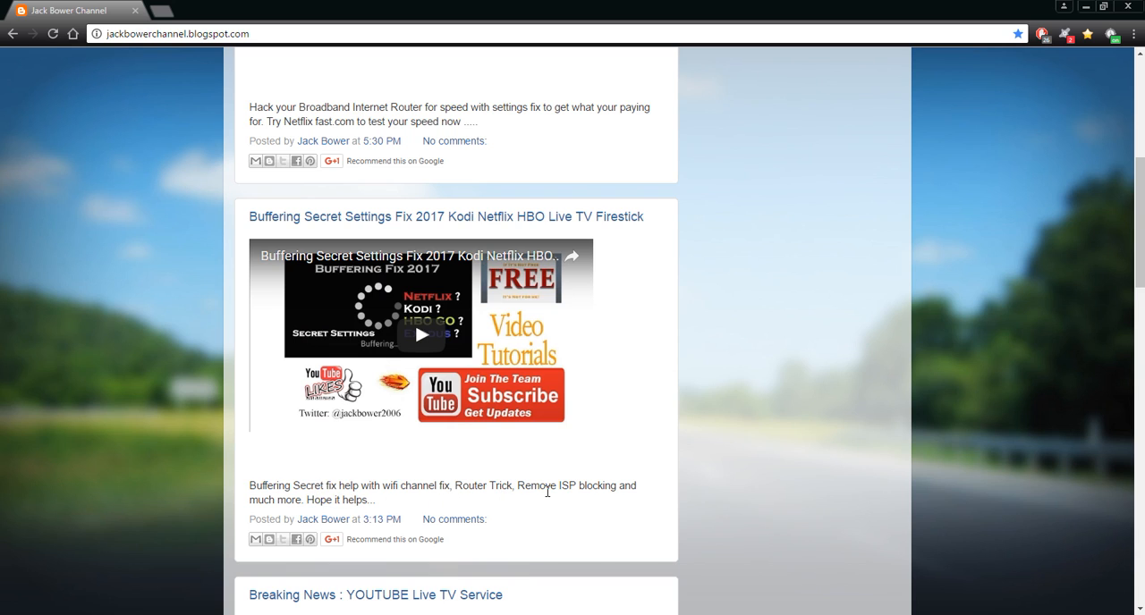
pyautogui.moveTo(353, 511)
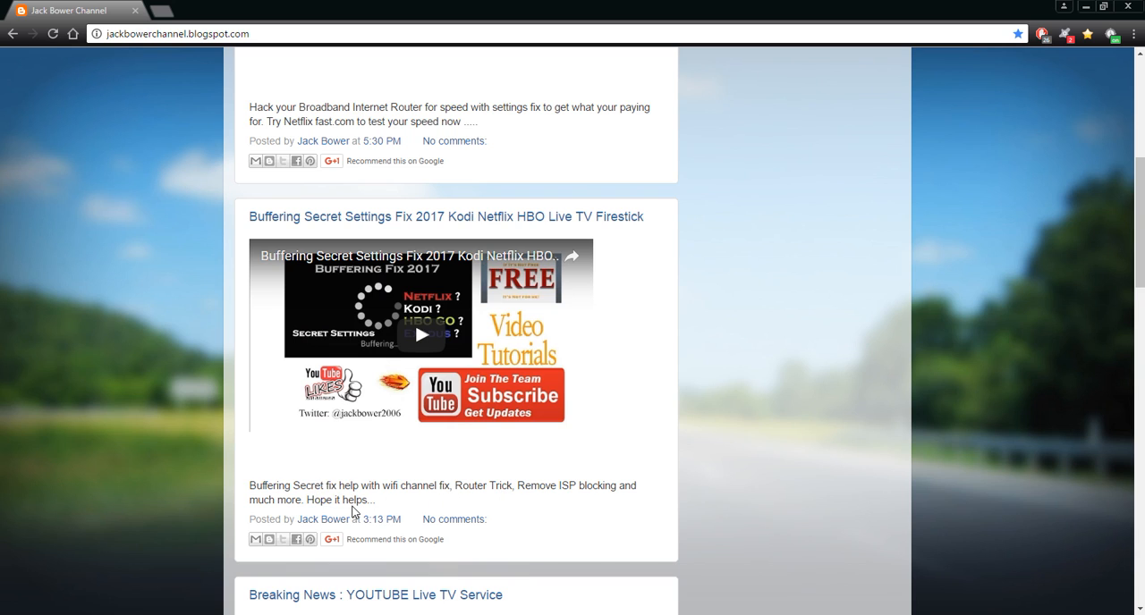
pyautogui.moveTo(421, 335)
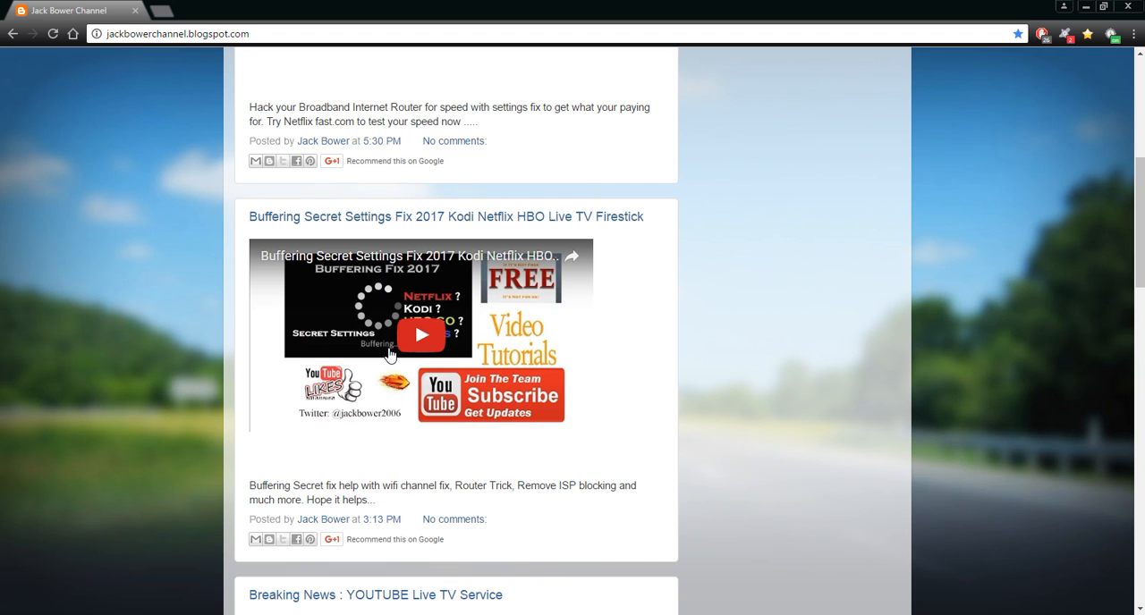
pyautogui.click(420, 335)
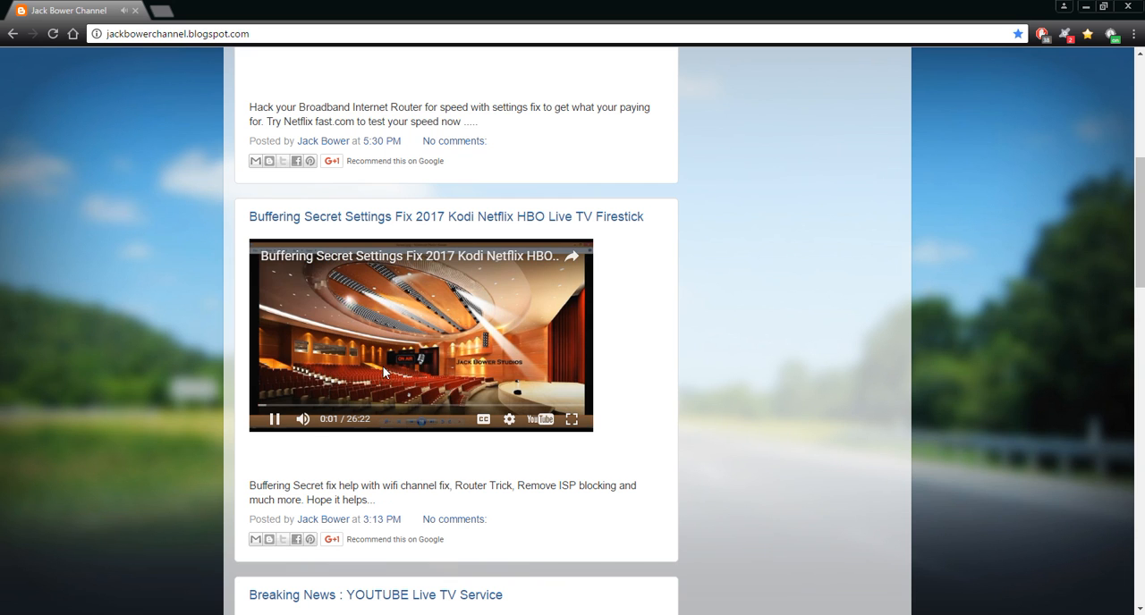
pyautogui.click(275, 418)
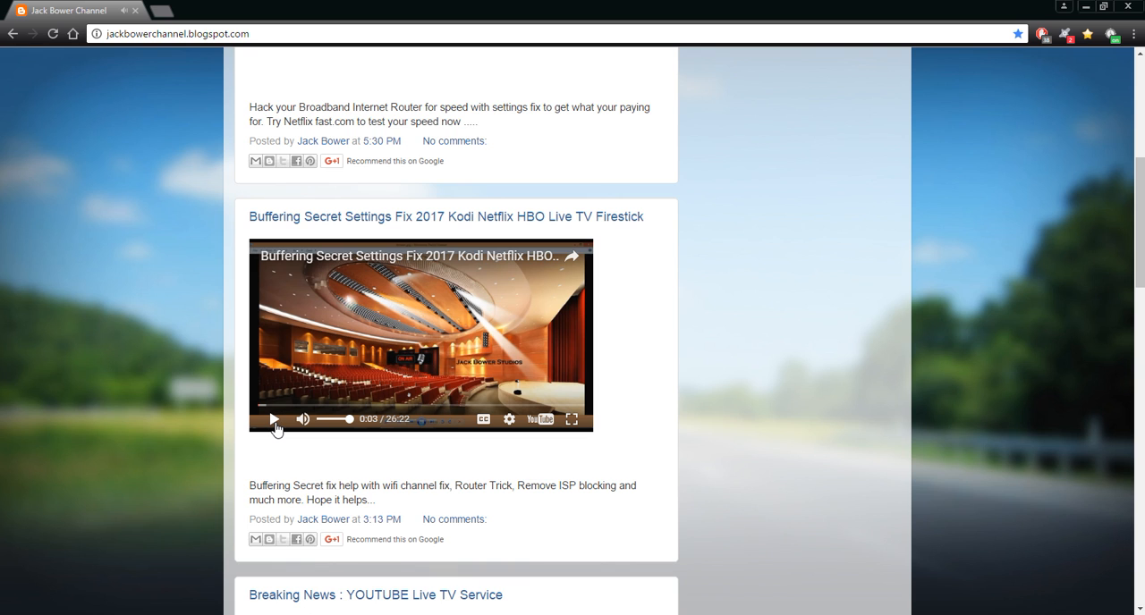
pyautogui.scroll(-3)
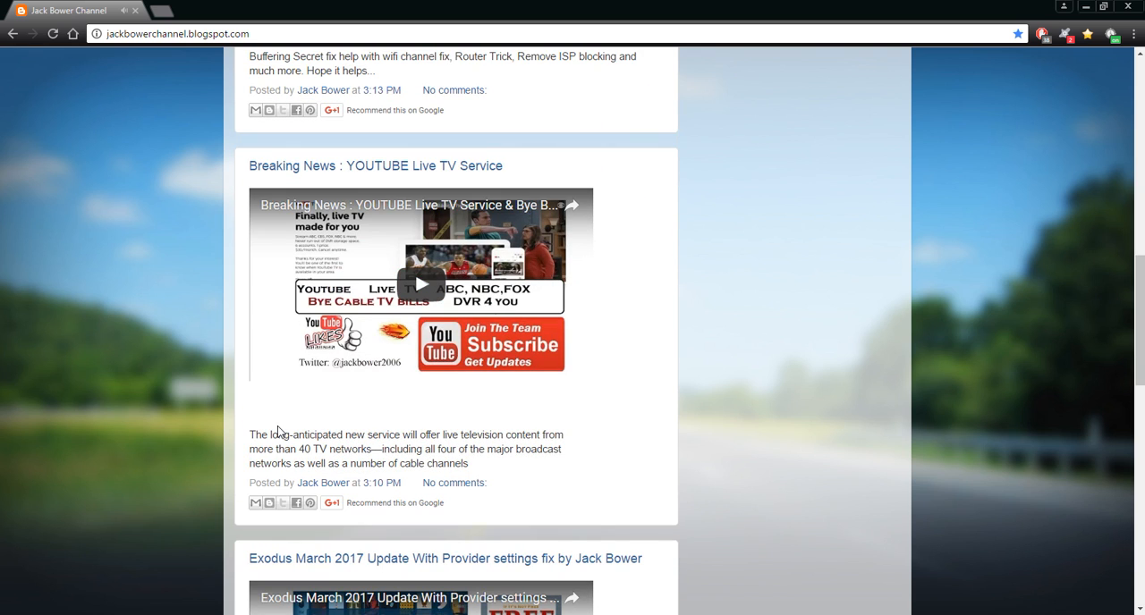
pyautogui.moveTo(272, 432)
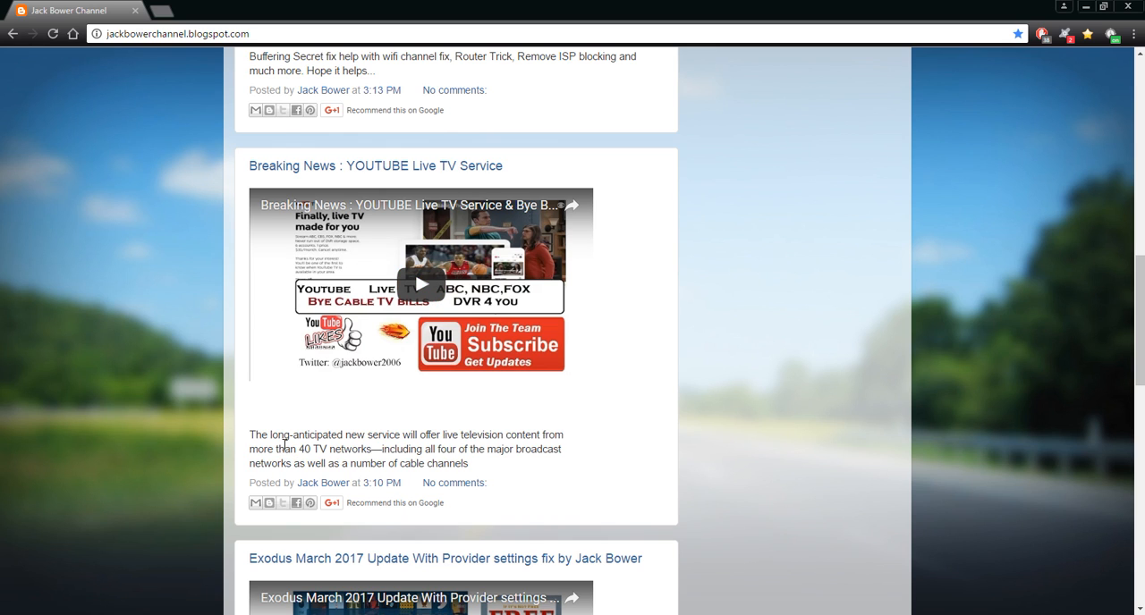
pyautogui.moveTo(615, 483)
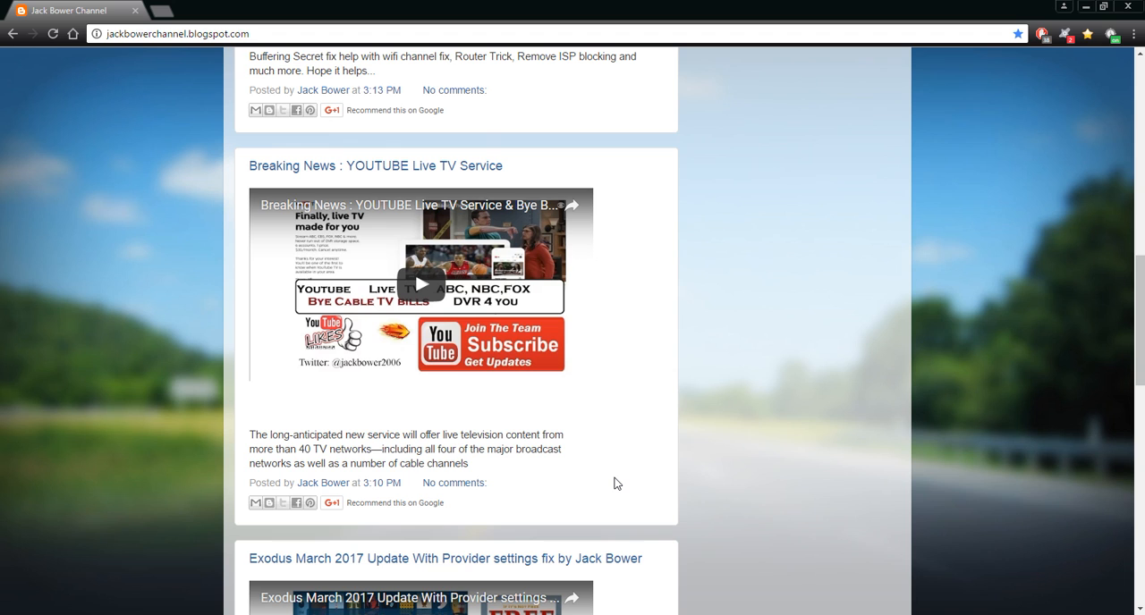
pyautogui.moveTo(563, 465)
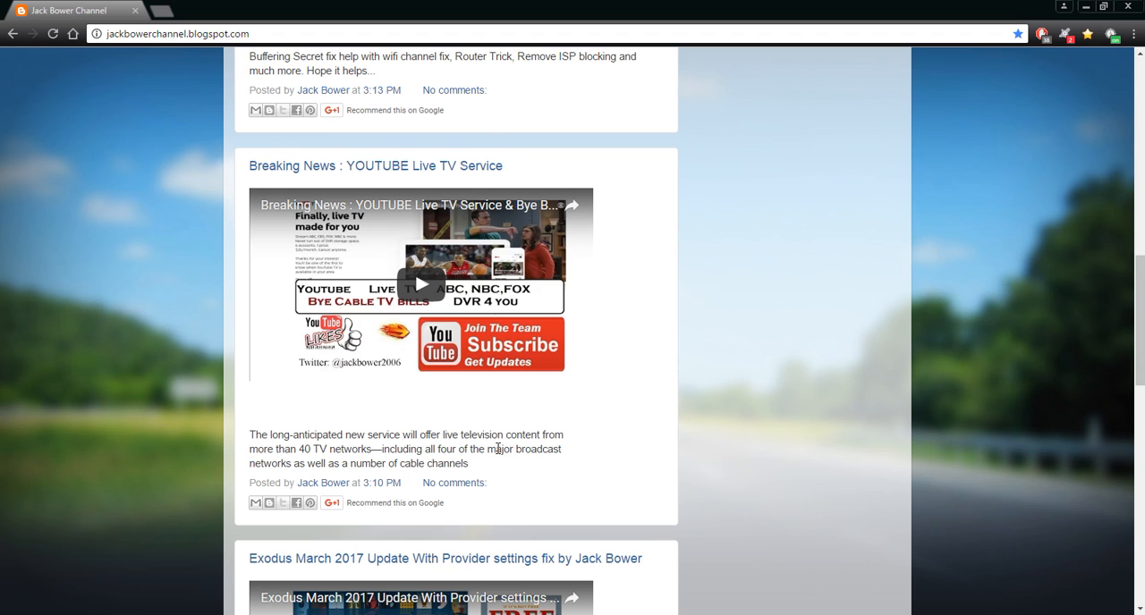
# Step: Play the Exodus March 2017 Update video a few seconds and pause it at 0:09
pyautogui.scroll(-3)
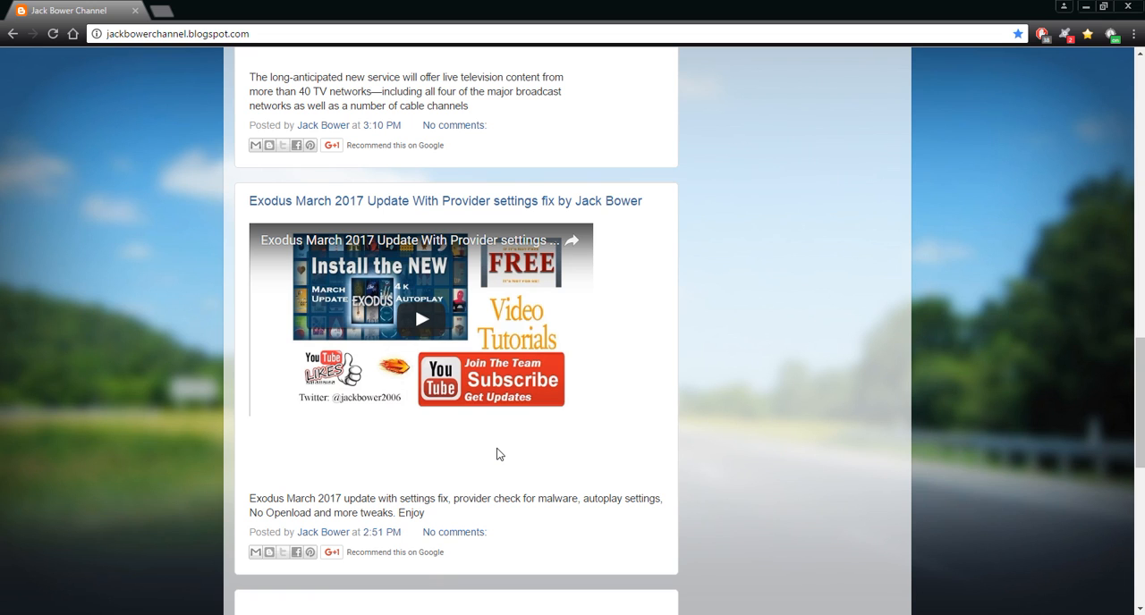
pyautogui.moveTo(252, 235)
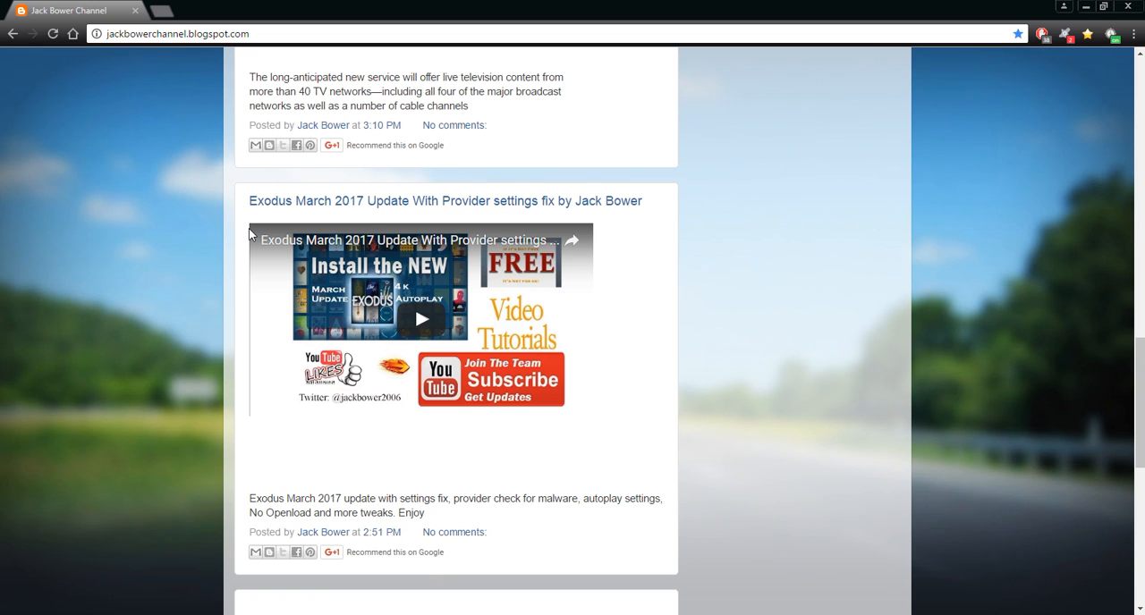
pyautogui.moveTo(579, 213)
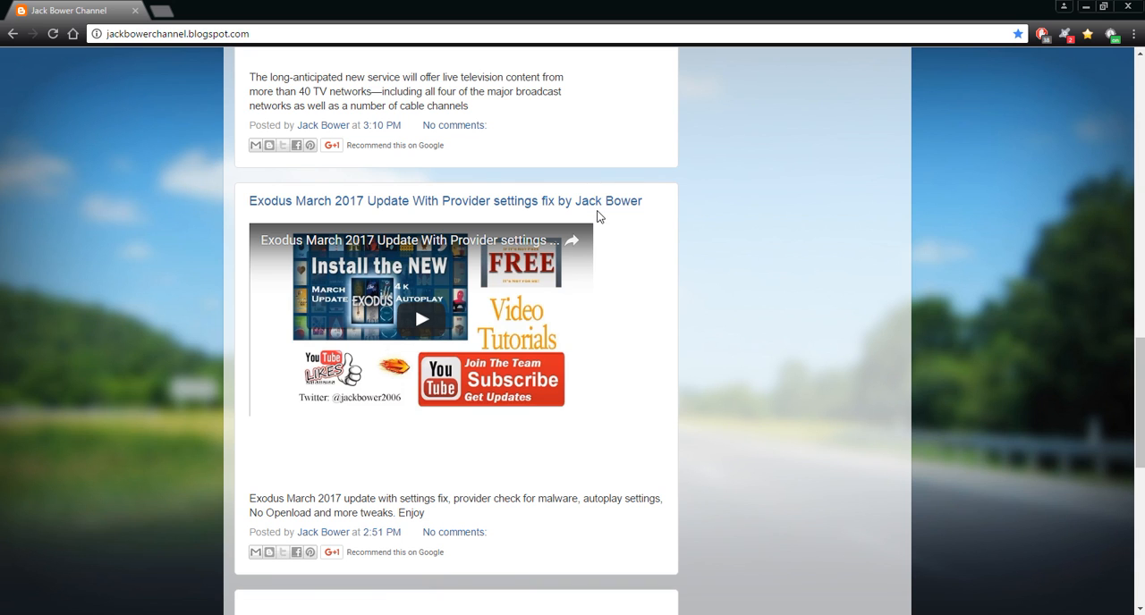
pyautogui.moveTo(421, 320)
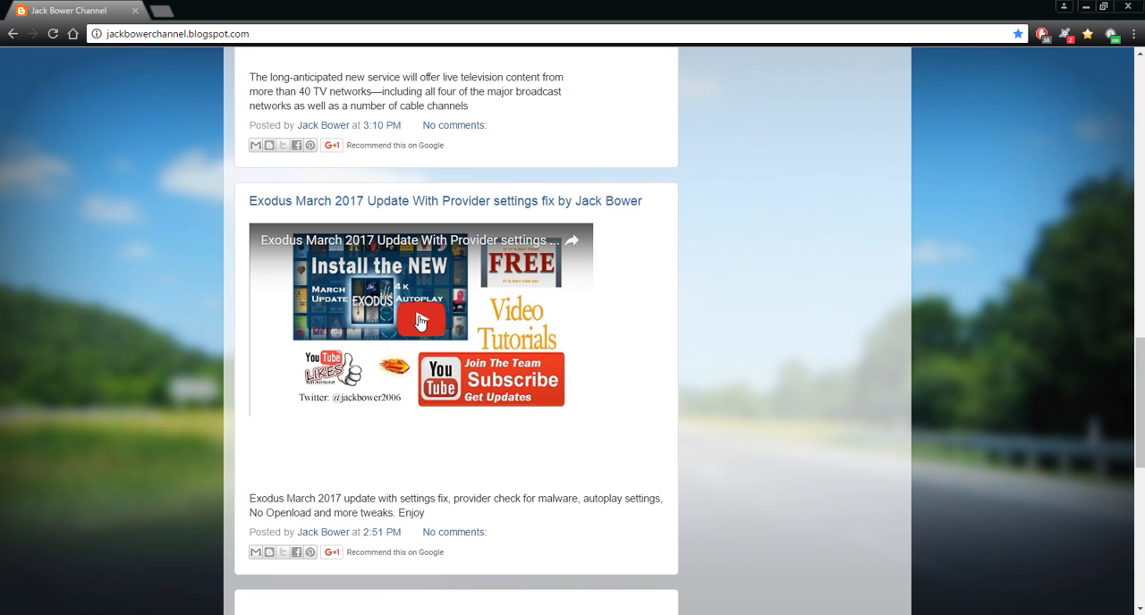
pyautogui.click(420, 320)
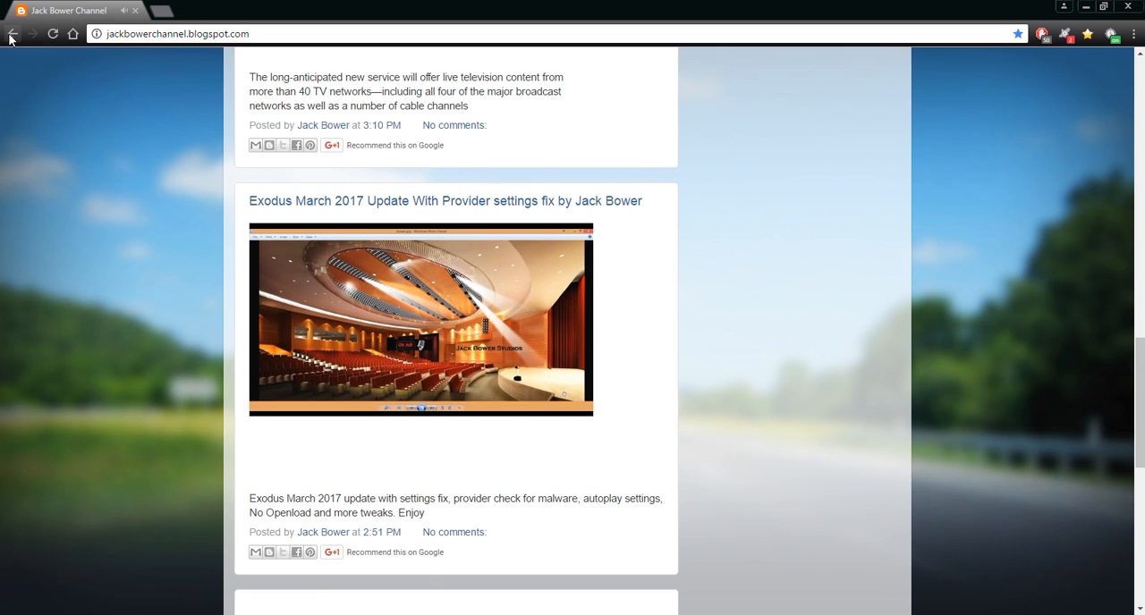
pyautogui.click(420, 319)
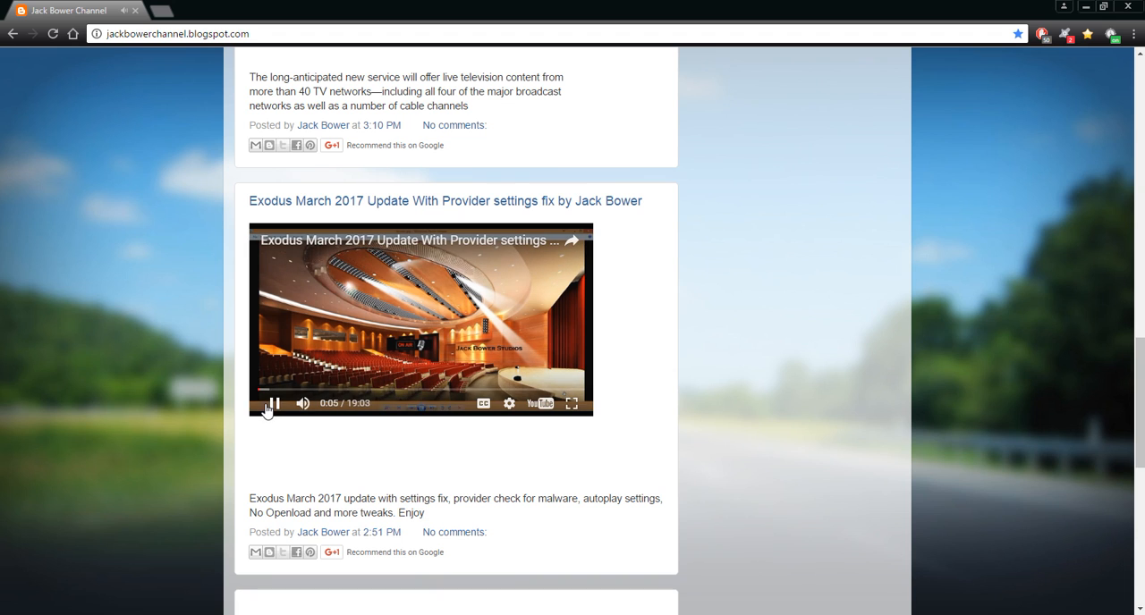
pyautogui.moveTo(452, 391)
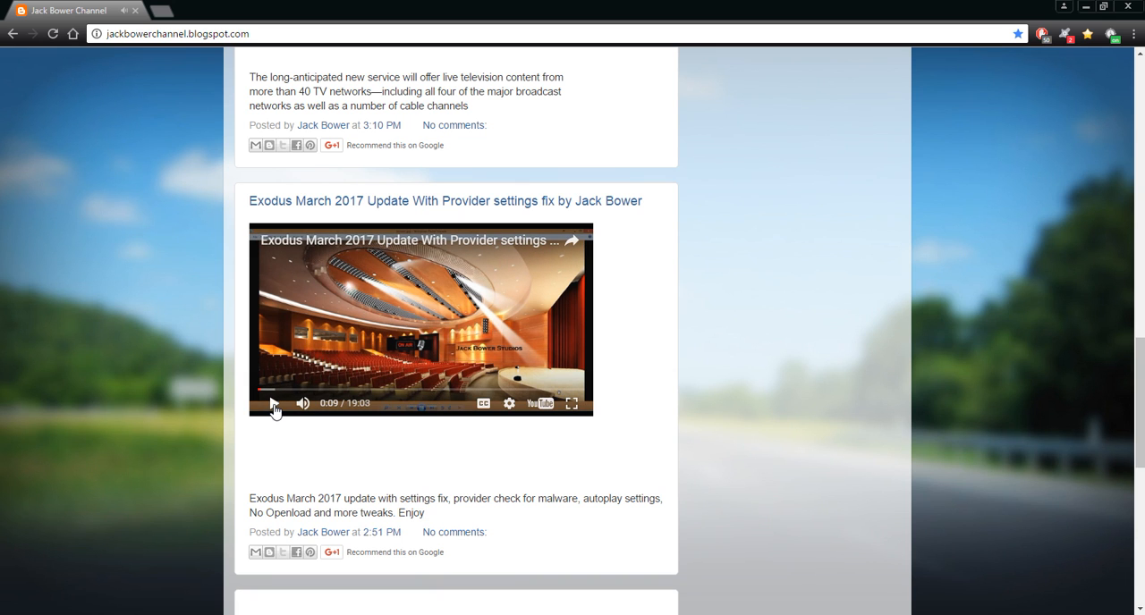
# Step: Scroll down the blog to the Roku 2017 Private Secret Channel Codes & Live TV post
pyautogui.scroll(-3)
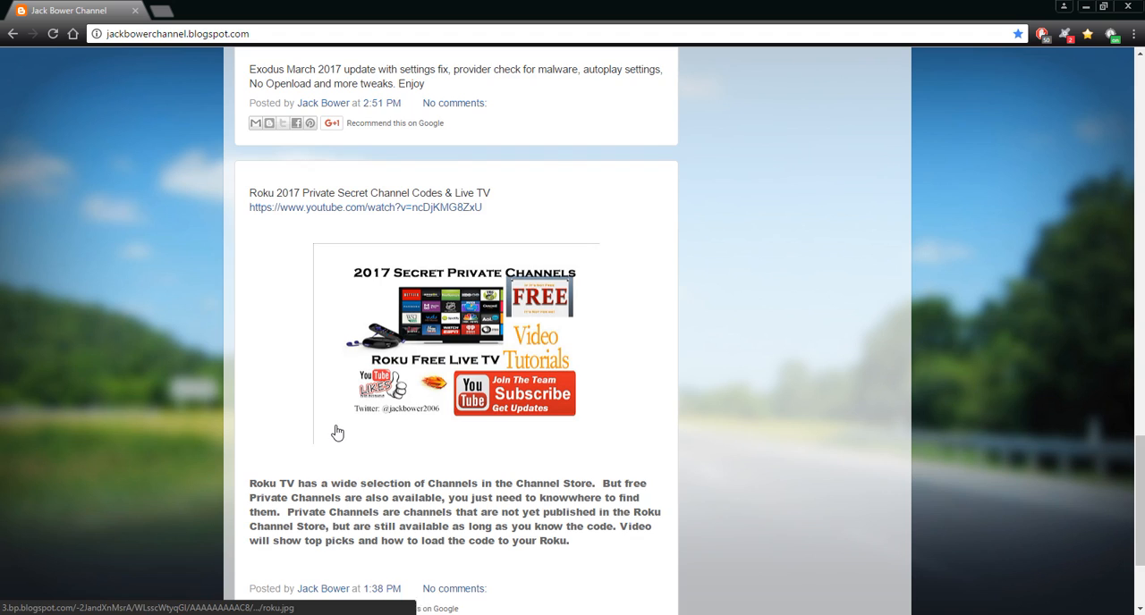
pyautogui.scroll(-3)
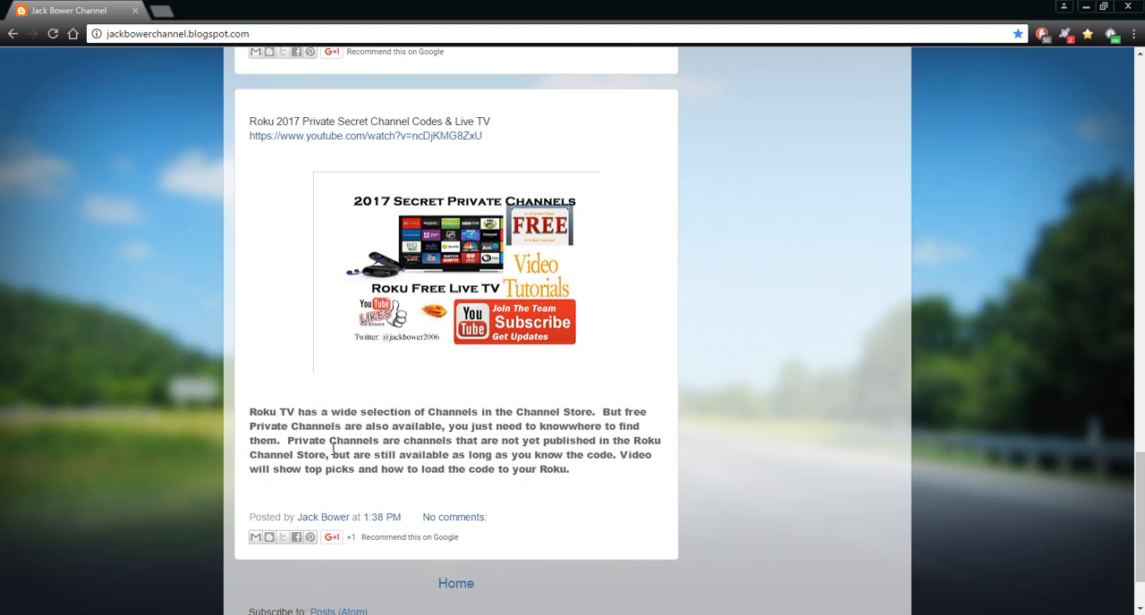
pyautogui.moveTo(333, 448)
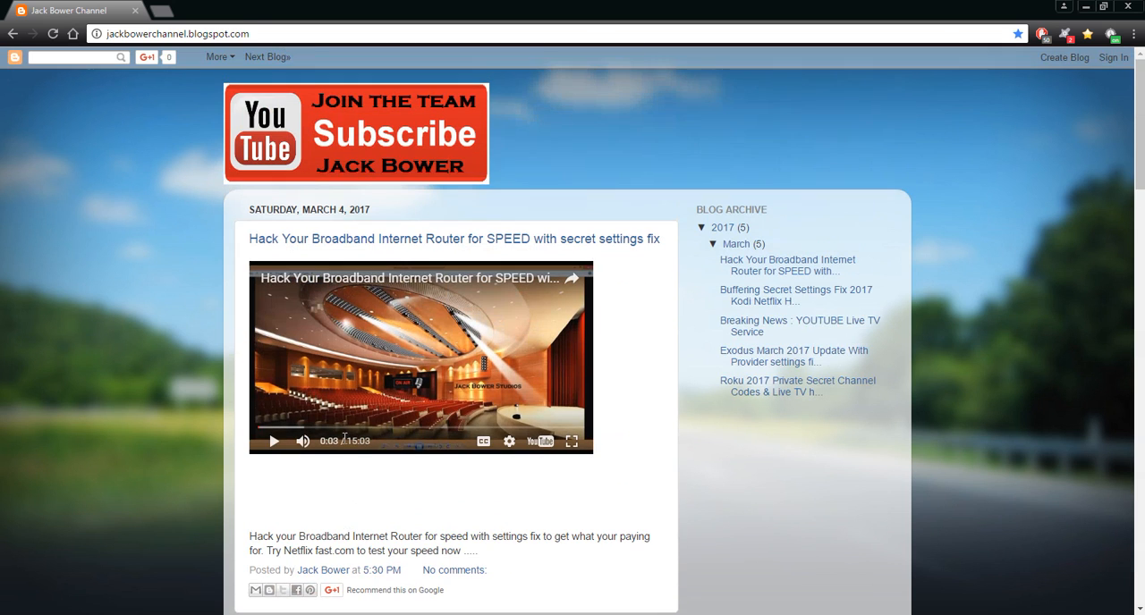
pyautogui.moveTo(375, 270)
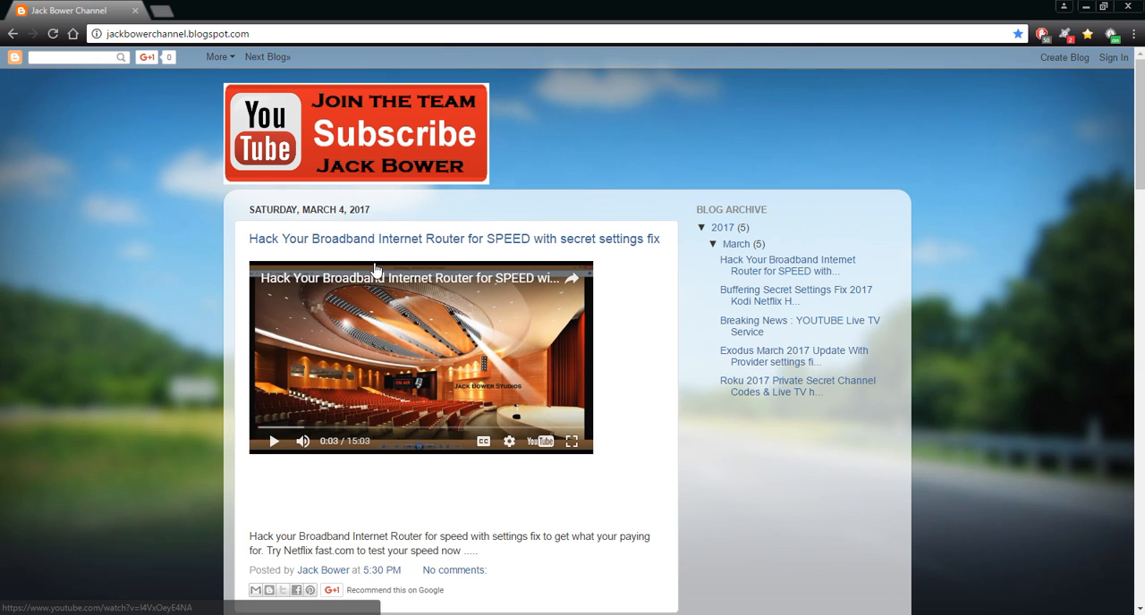